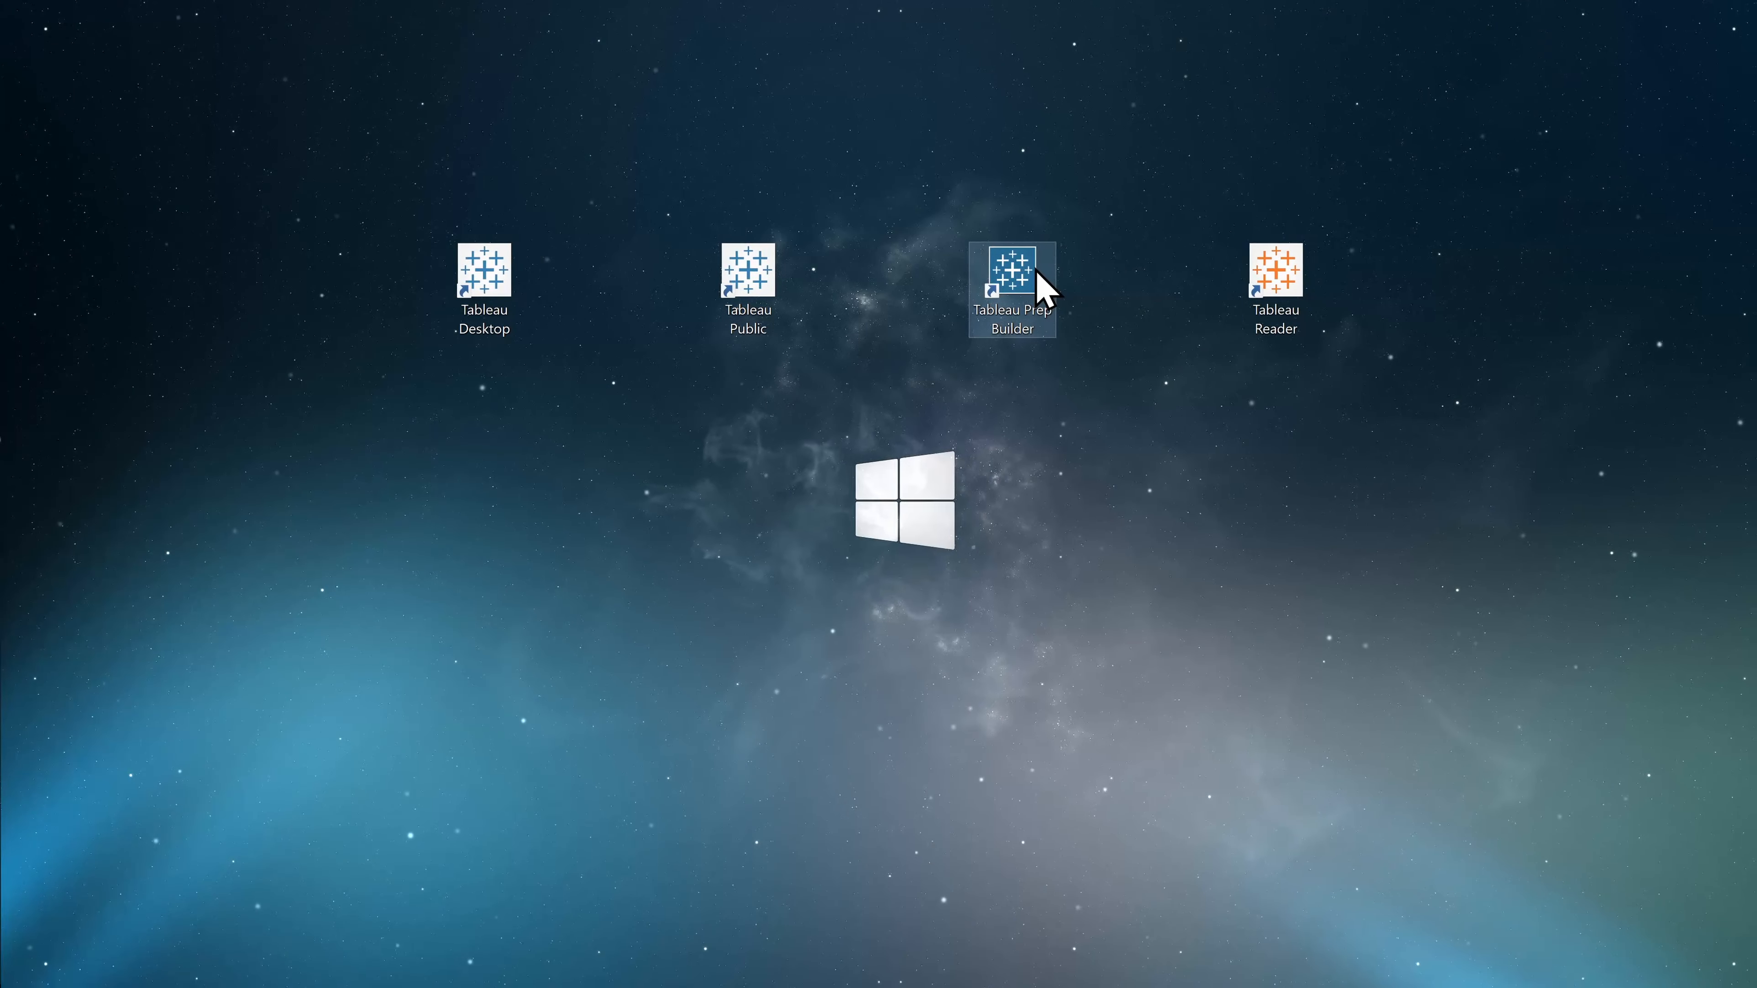
# Step: Launch Tableau Prep Builder from its desktop shortcut
pyautogui.doubleClick(1011, 274)
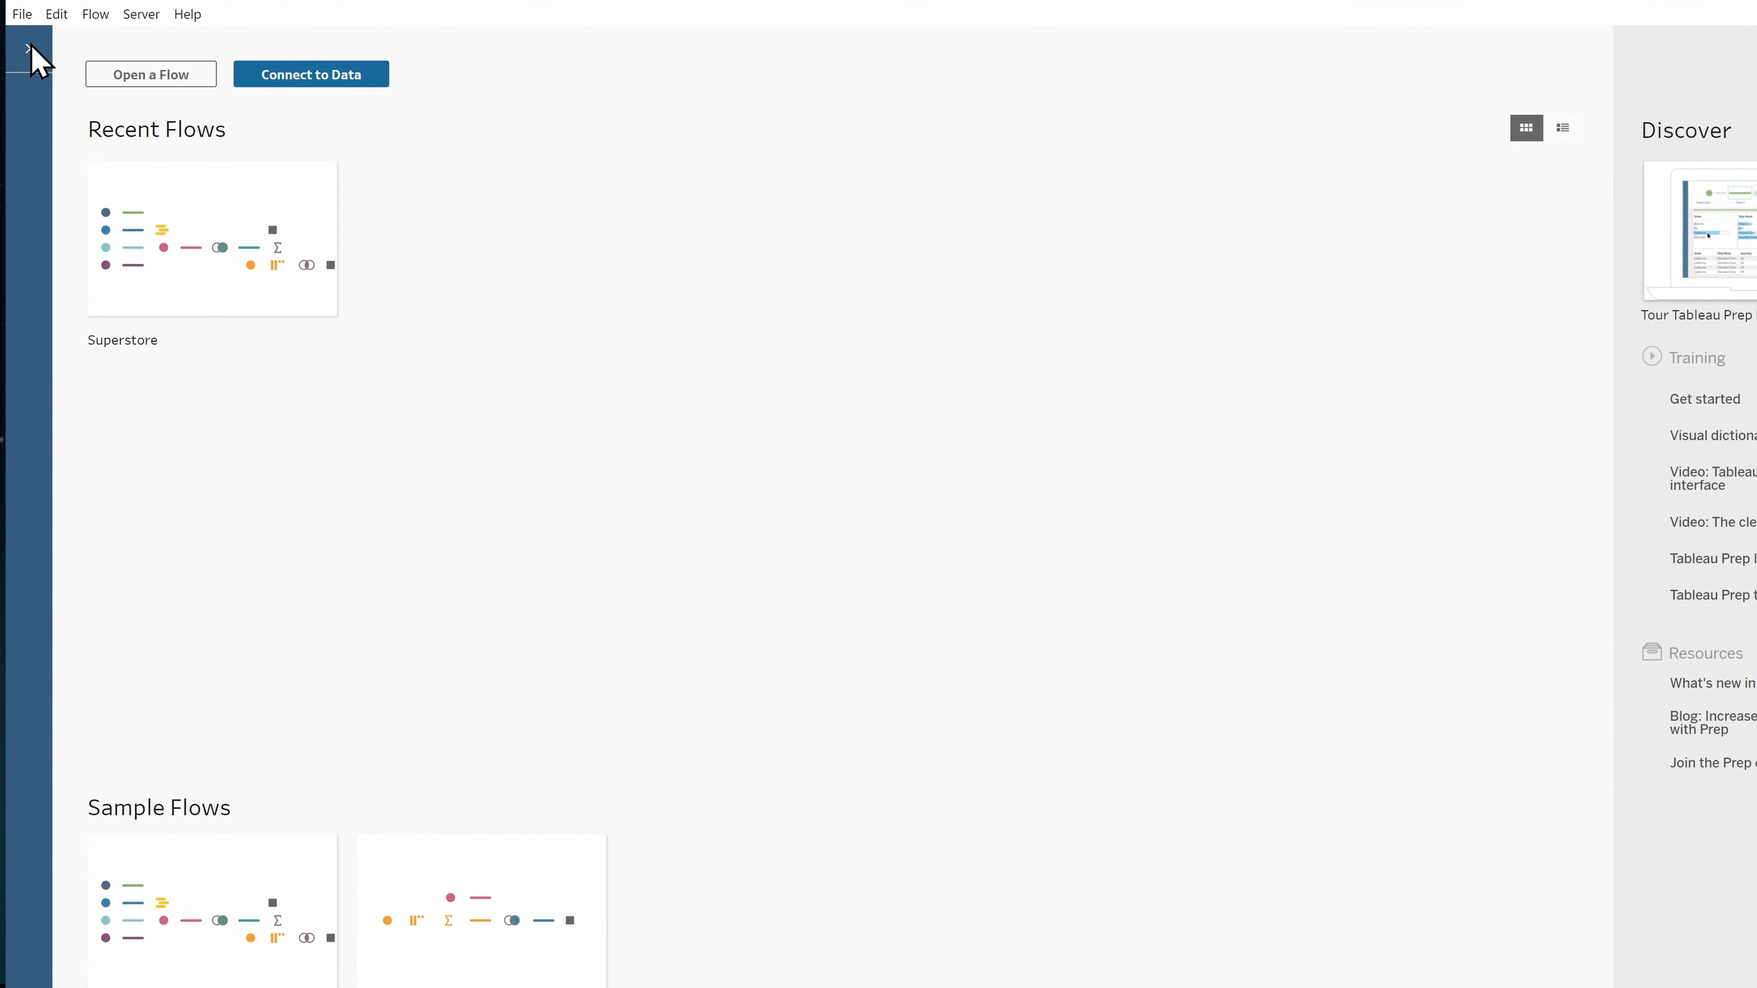
# Step: Bring up the Connect to Data list and browse its file and server connectors
pyautogui.click(310, 74)
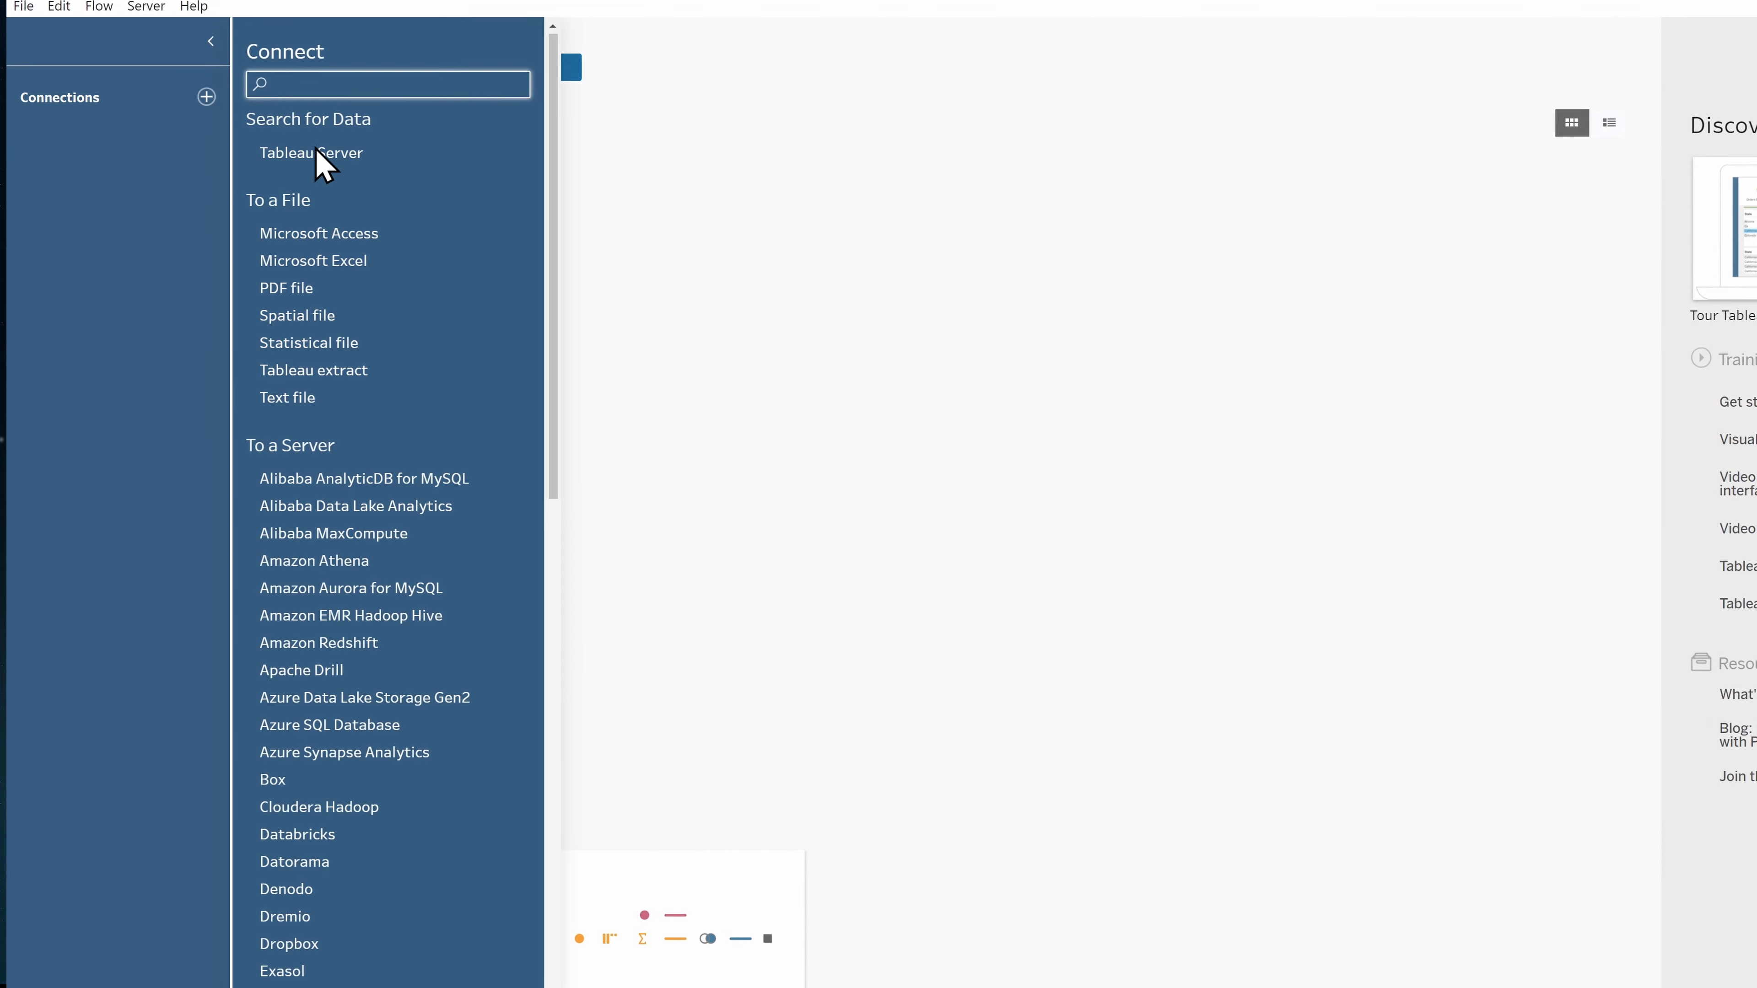
pyautogui.scroll(-3)
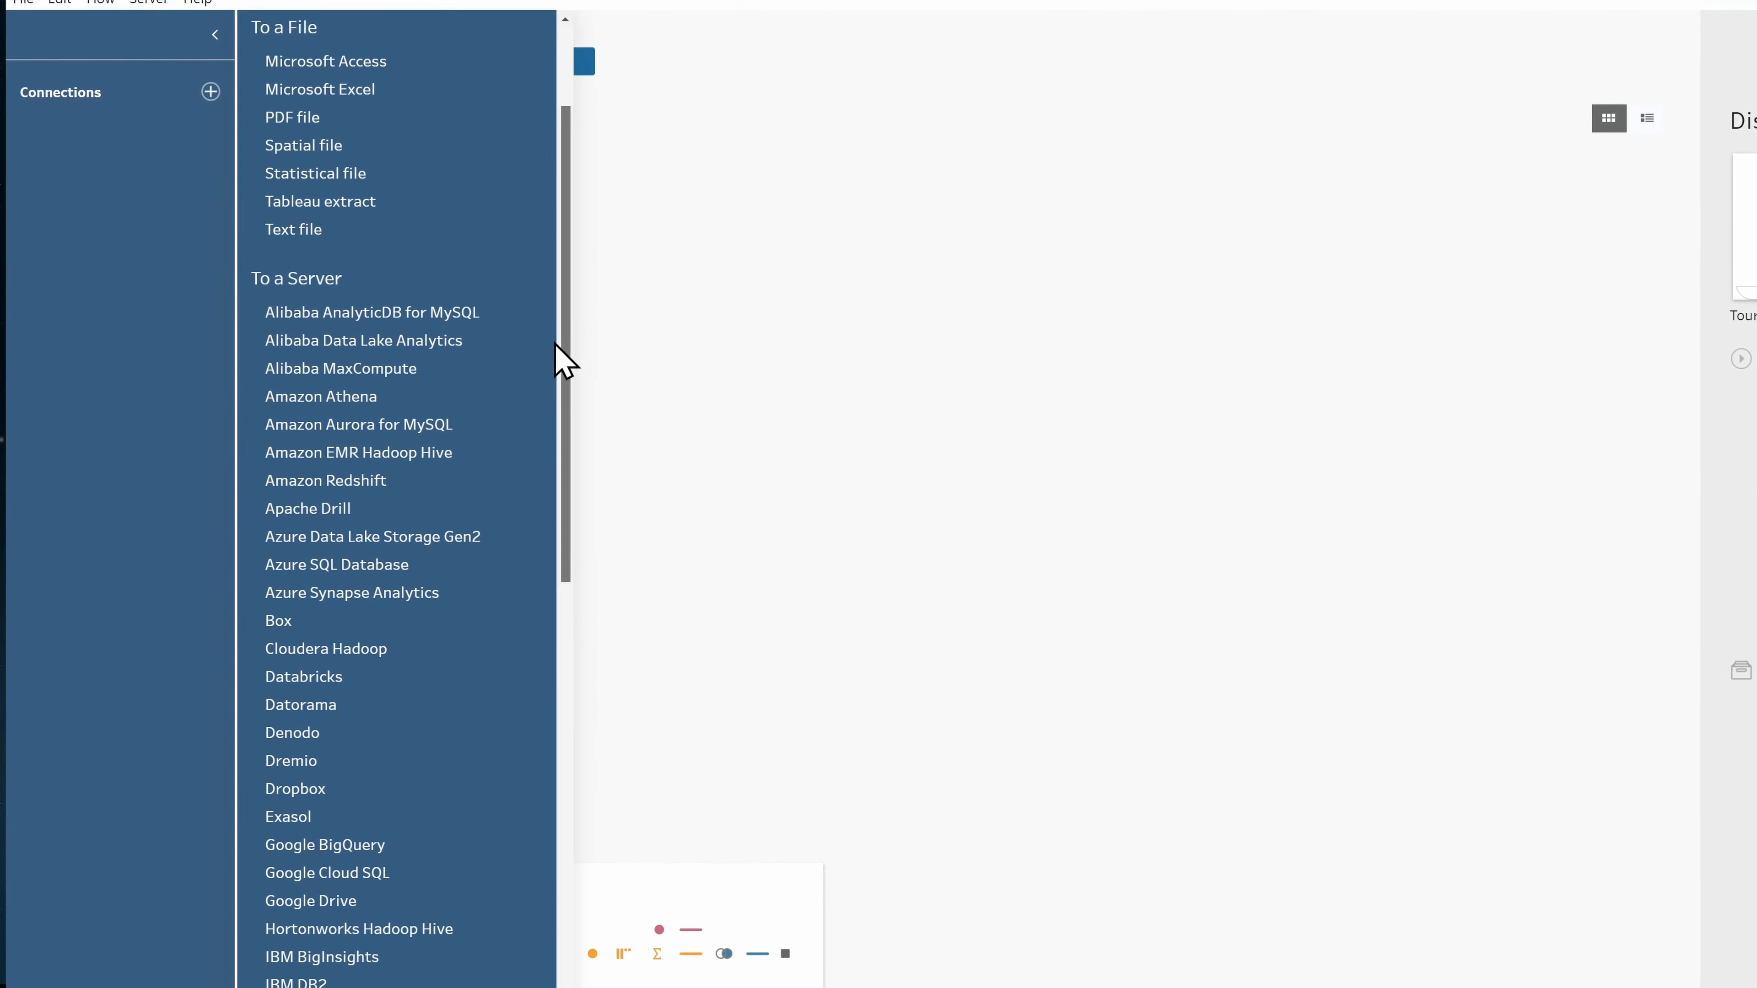
pyautogui.scroll(-3)
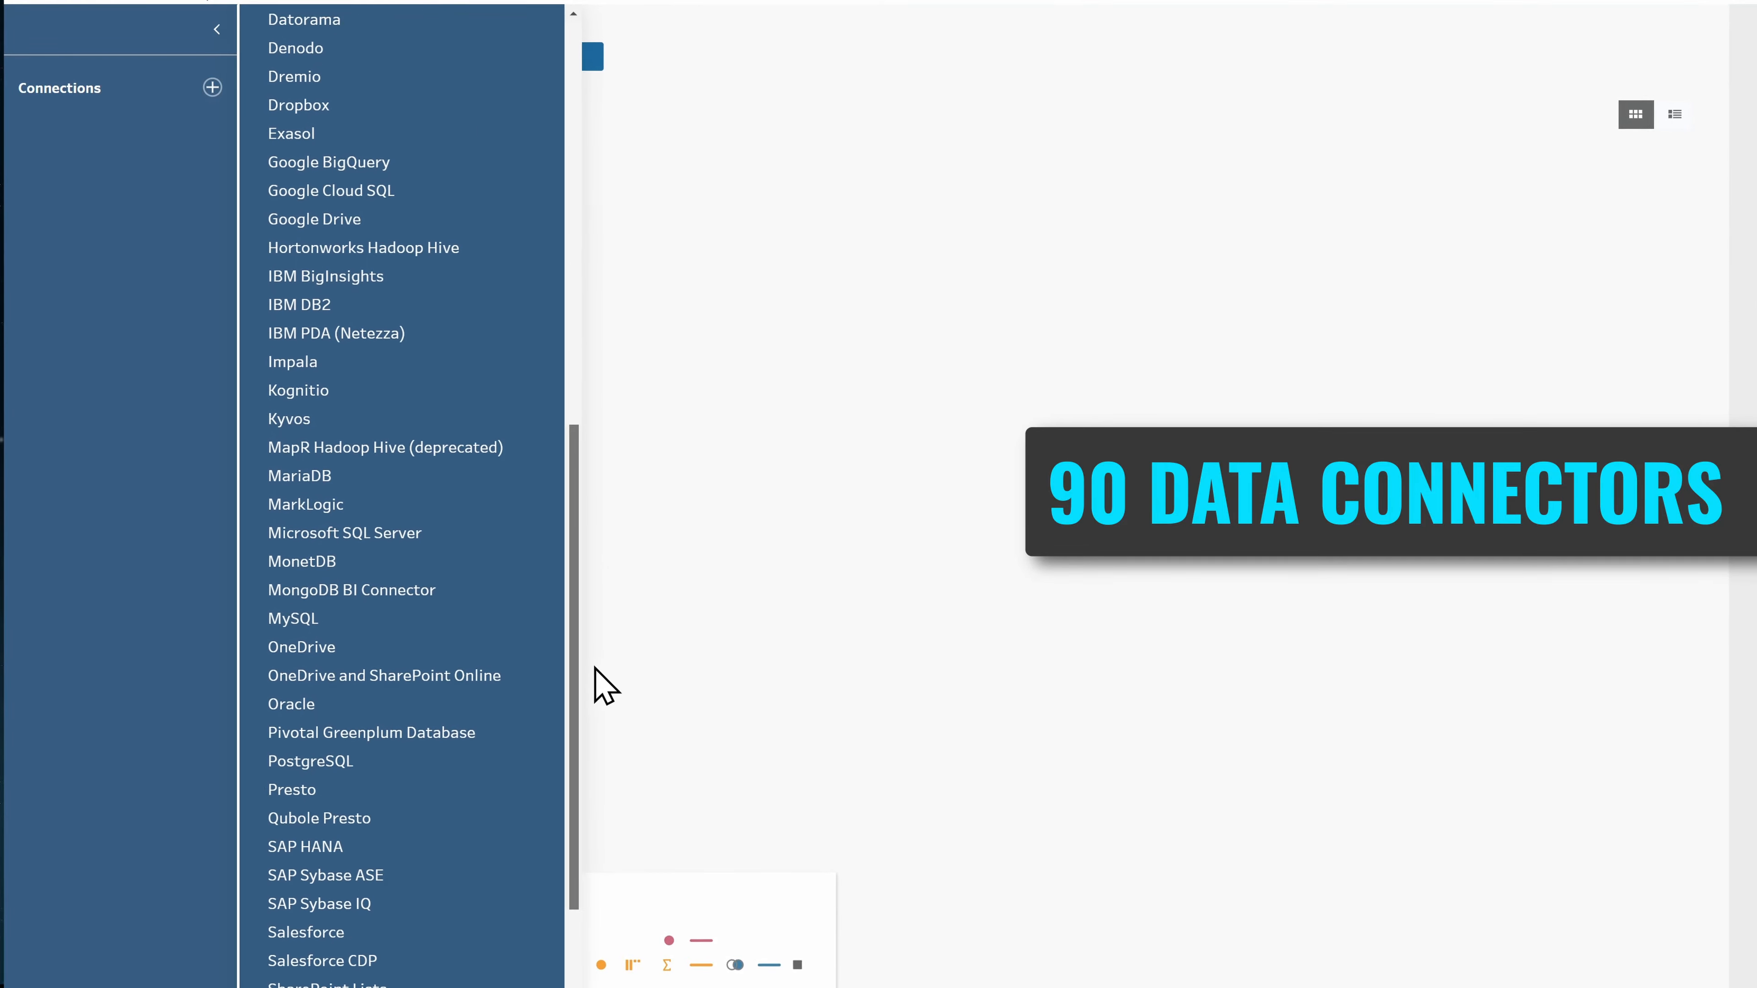
pyautogui.scroll(-3)
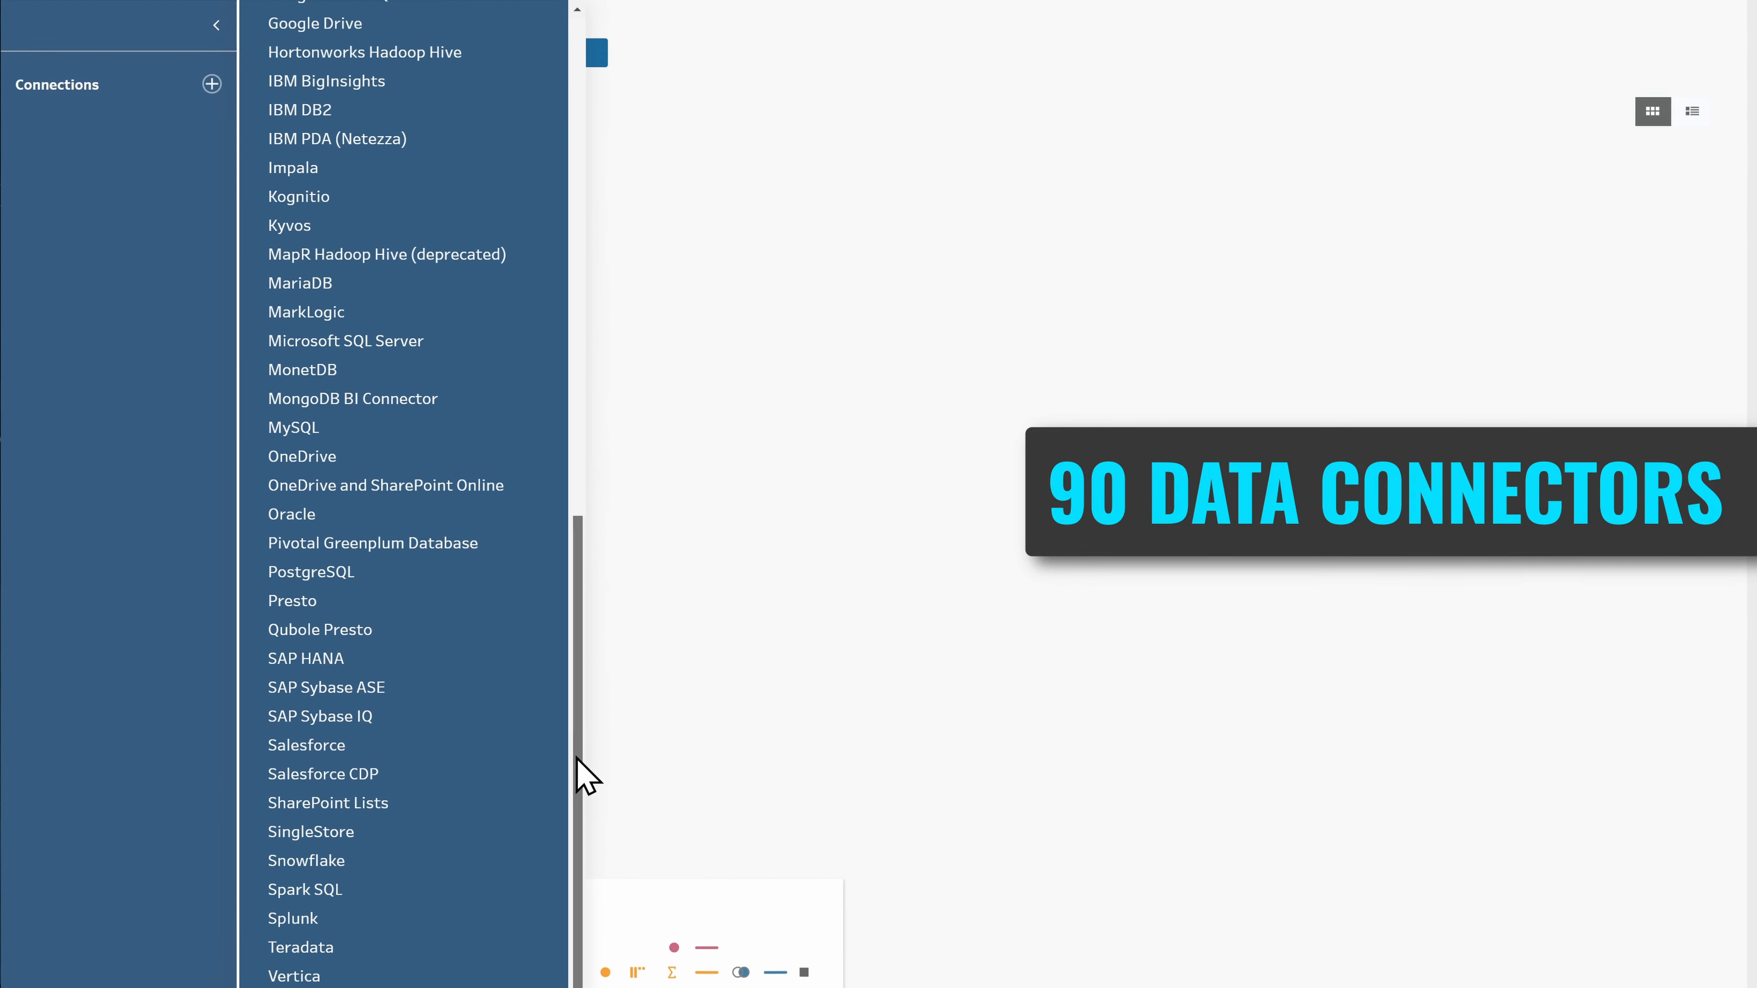
pyautogui.scroll(3)
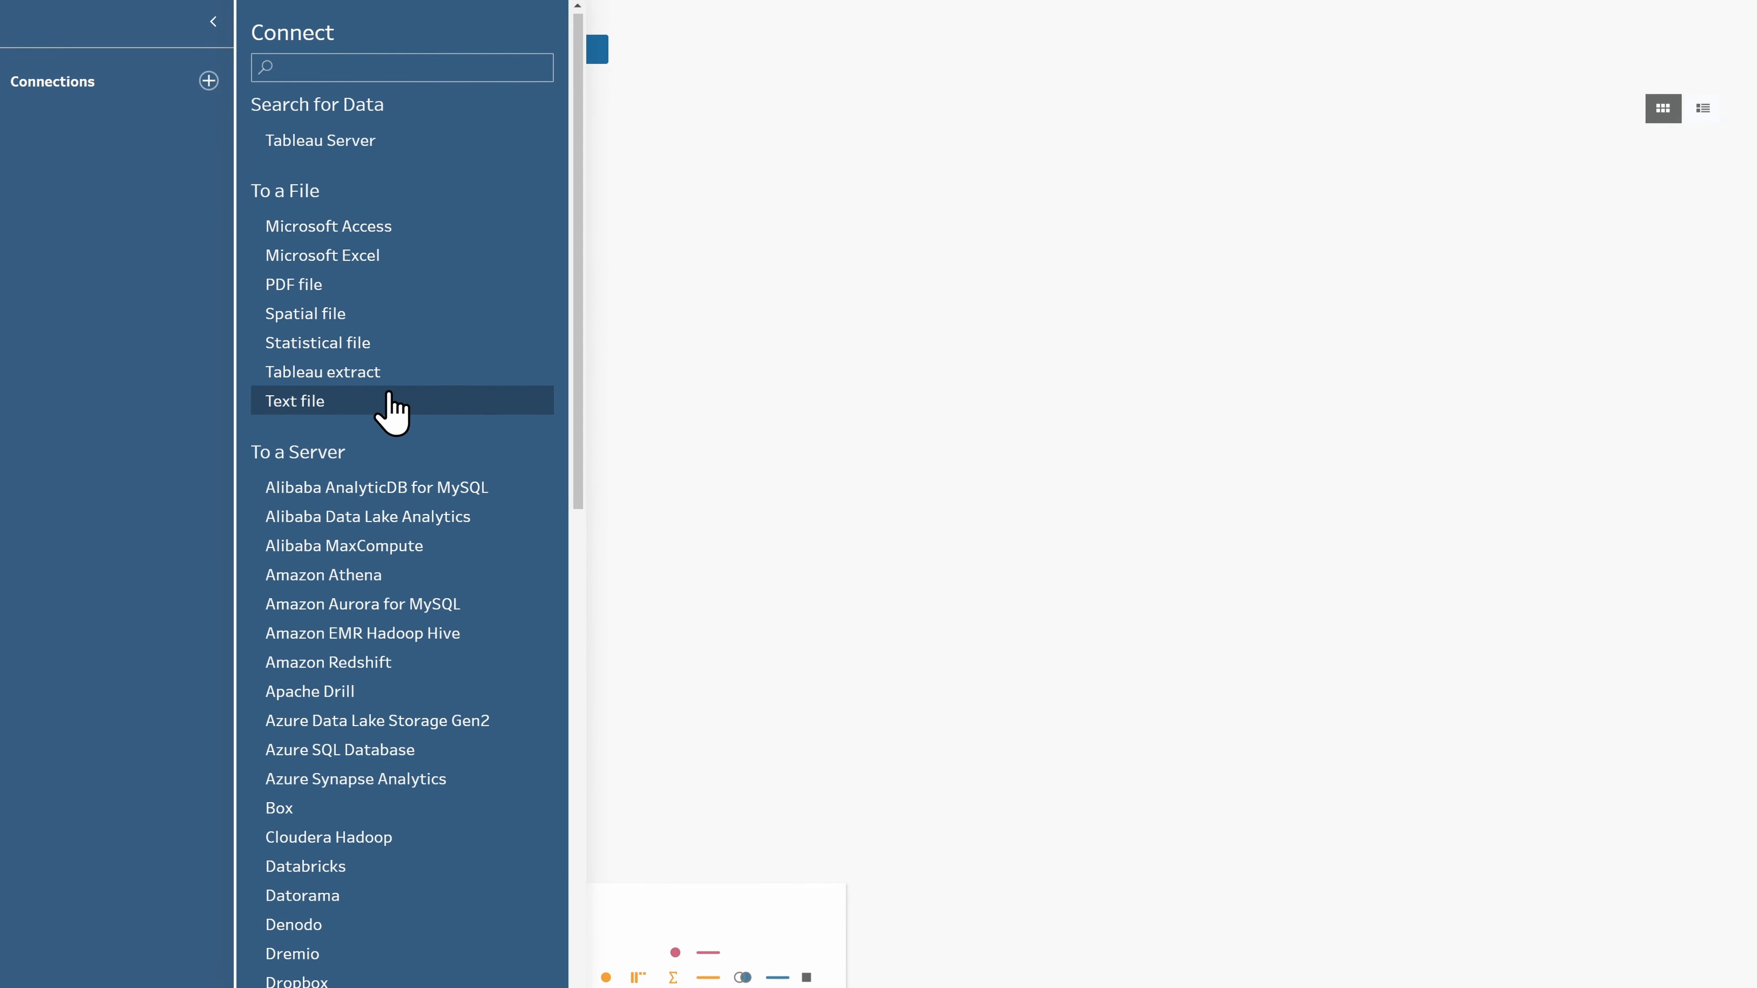
# Step: Connect the orders text file and add a Clean Step after it
pyautogui.click(295, 401)
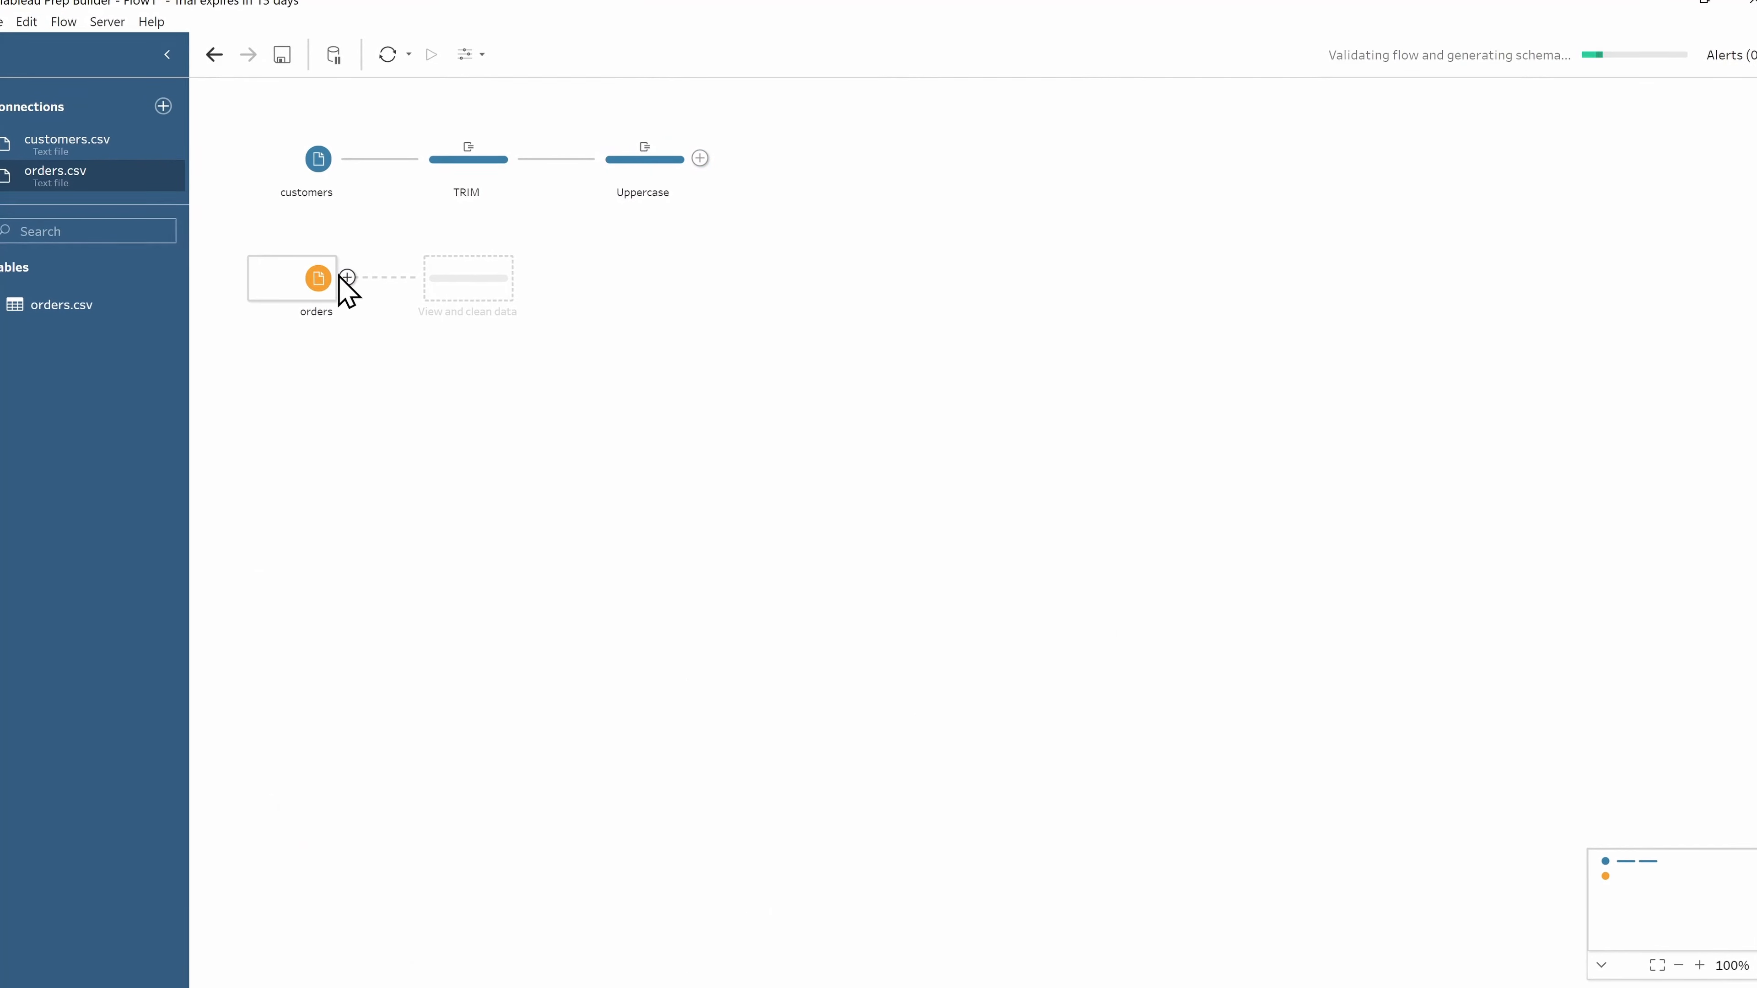
pyautogui.click(348, 278)
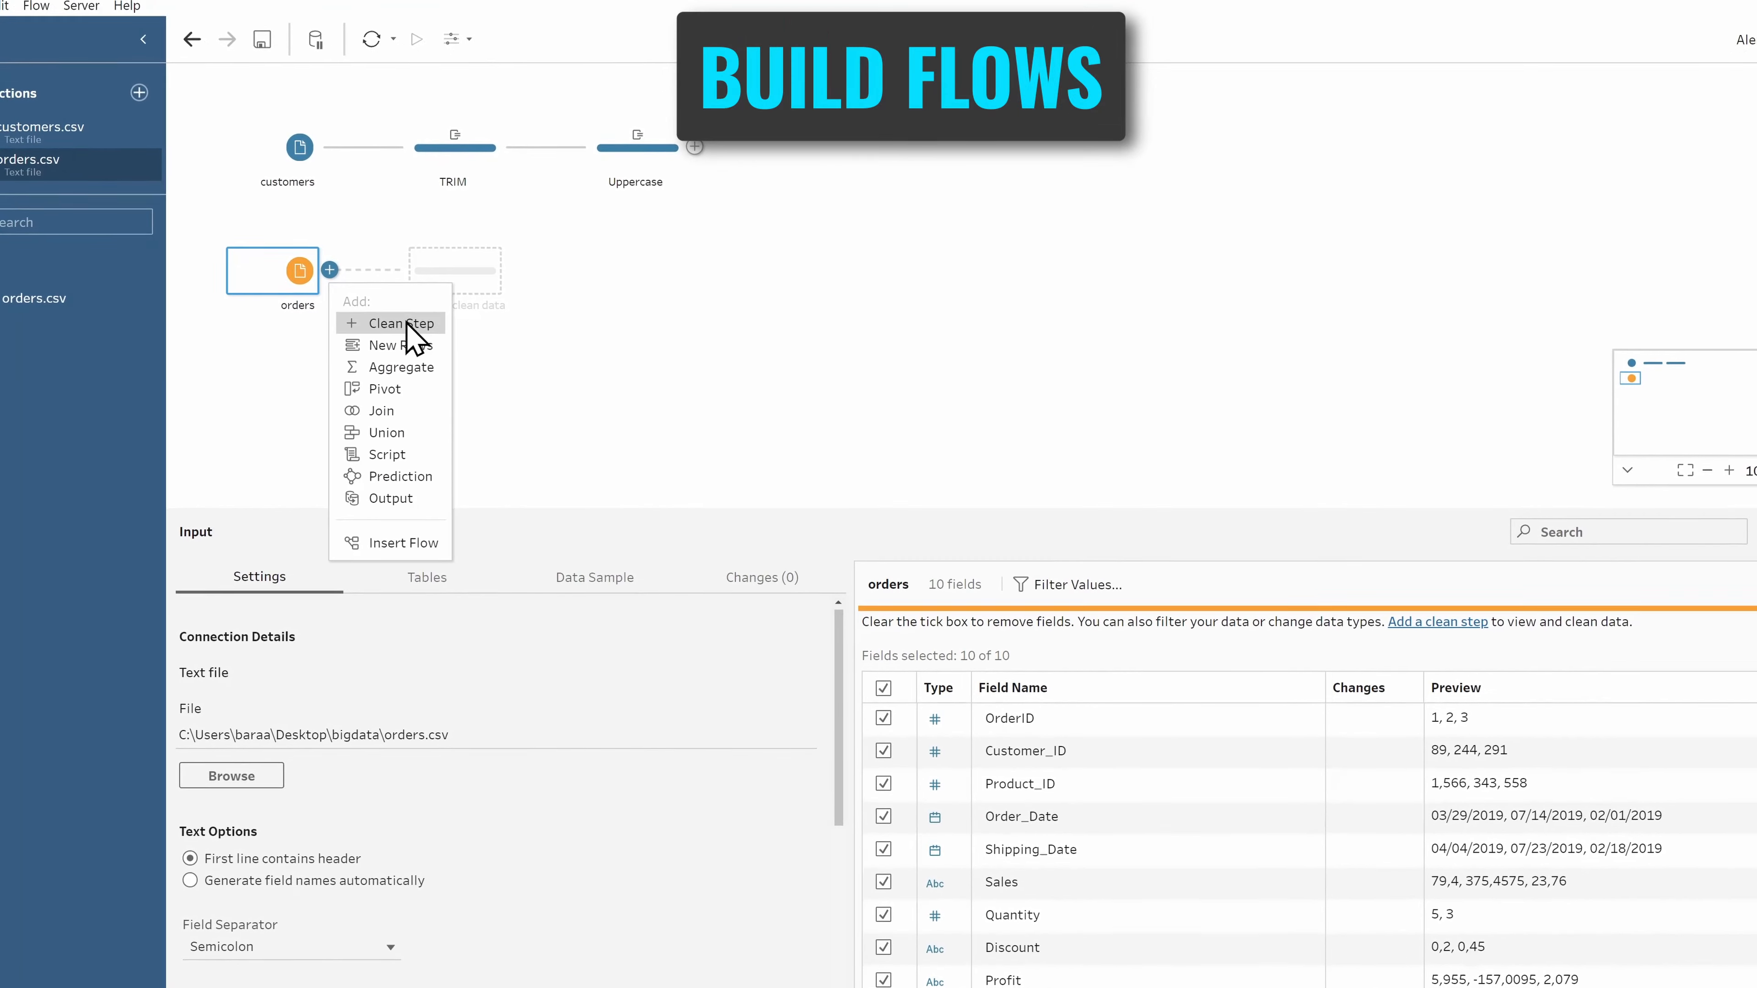
pyautogui.click(394, 323)
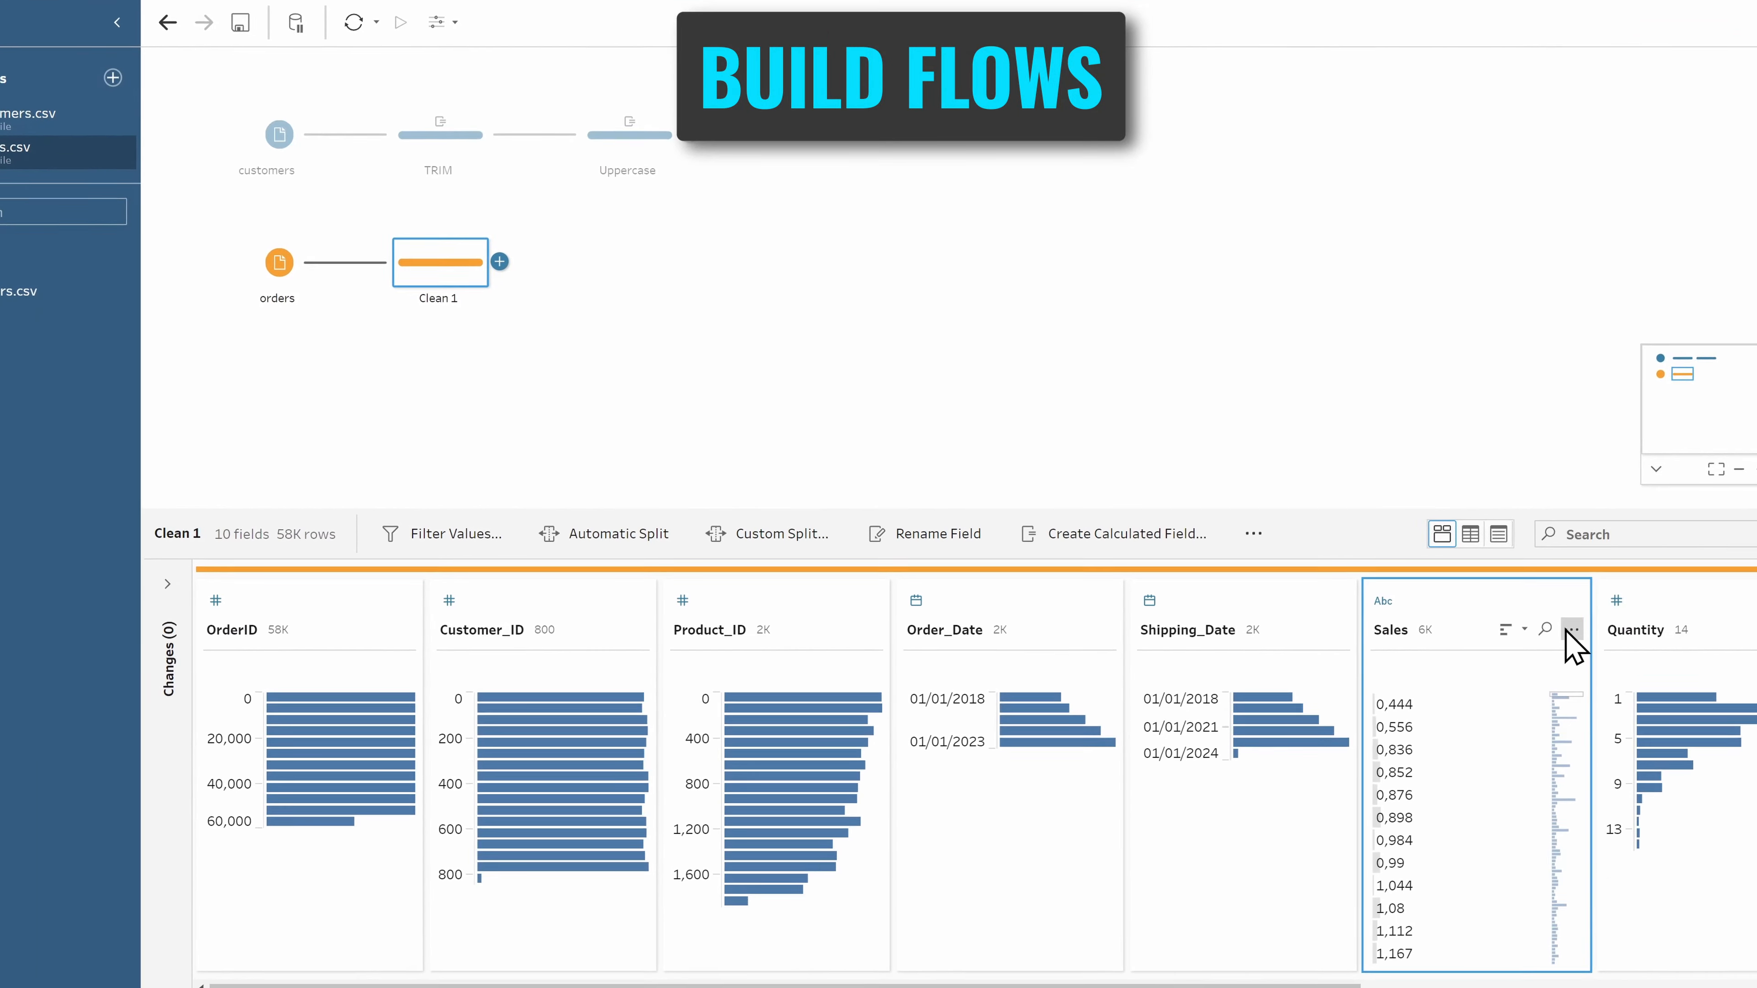
# Step: Filter the Sales field to keep only non-null values
pyautogui.click(1571, 634)
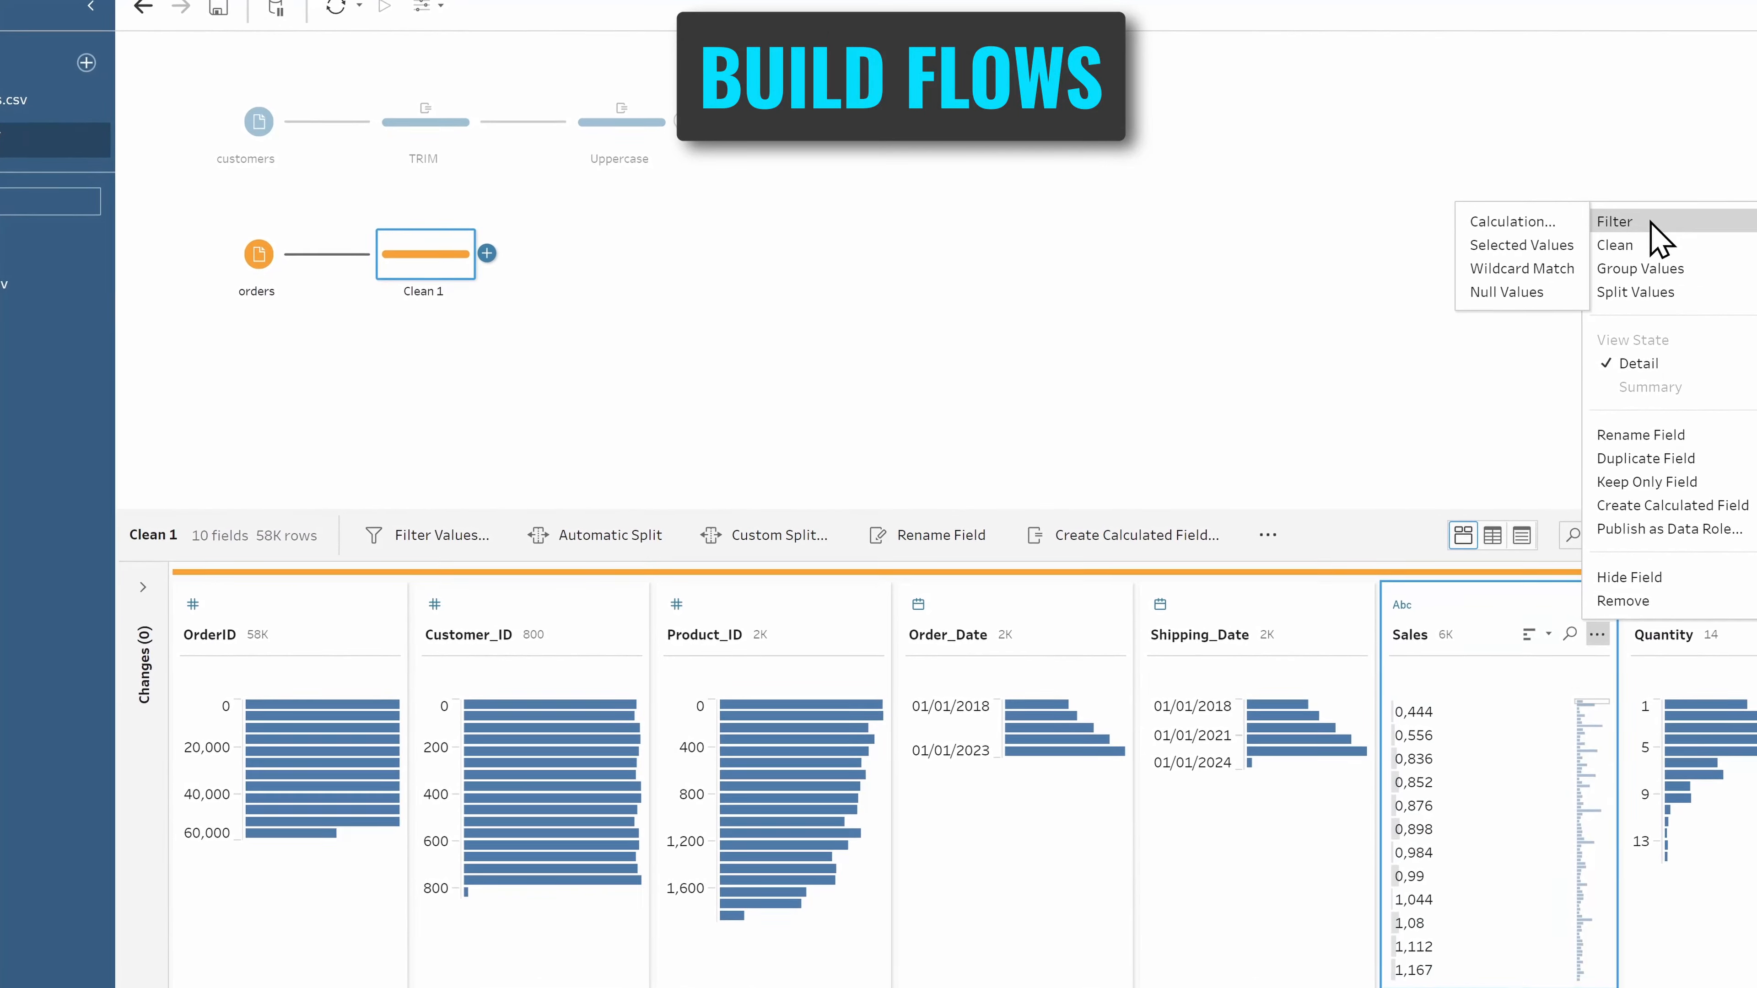
pyautogui.click(1504, 292)
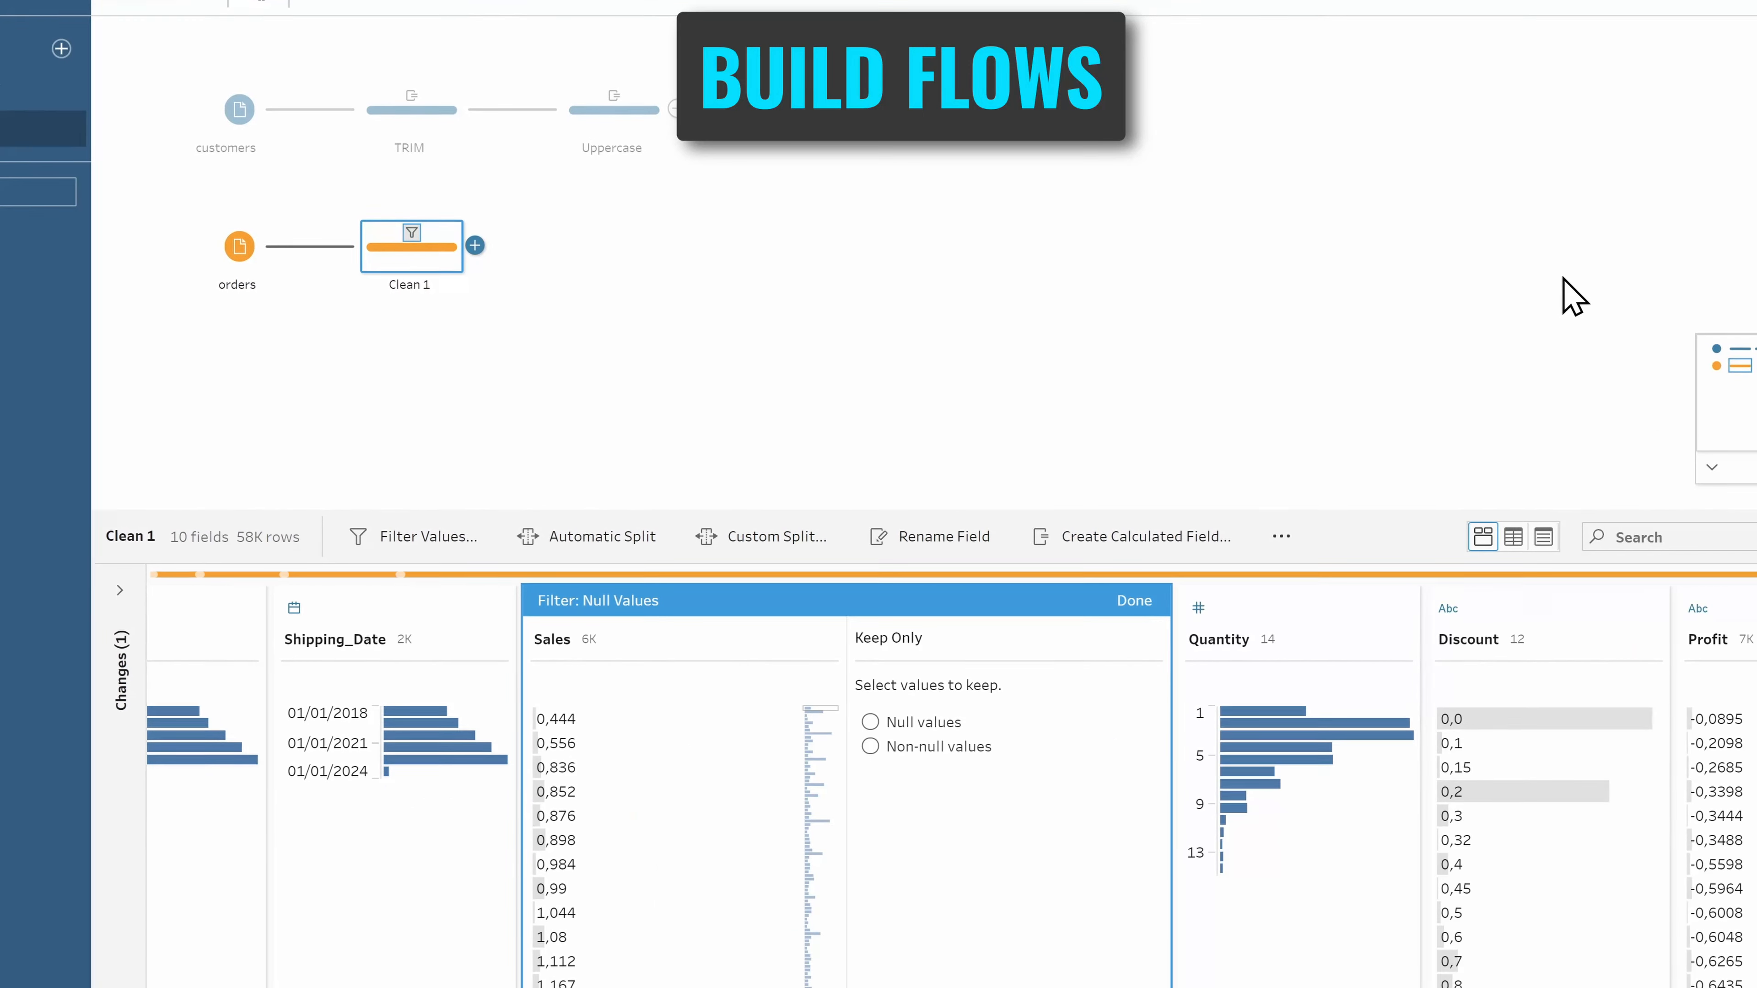
pyautogui.click(869, 747)
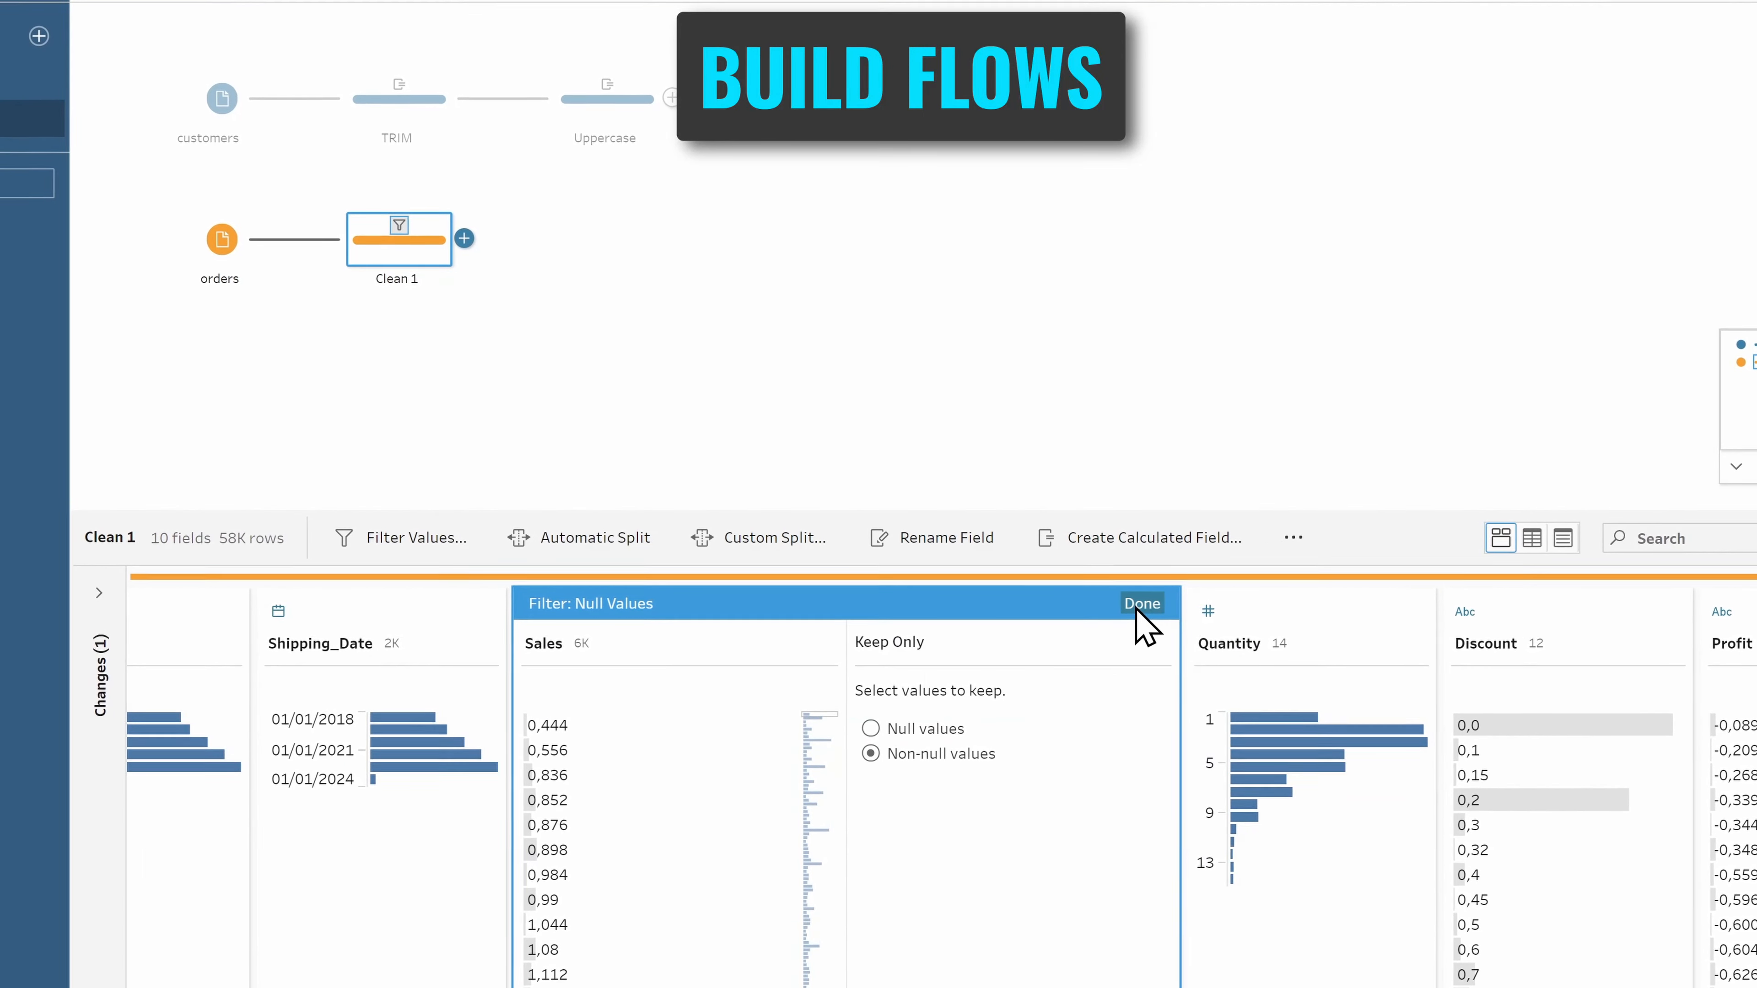
pyautogui.click(1141, 603)
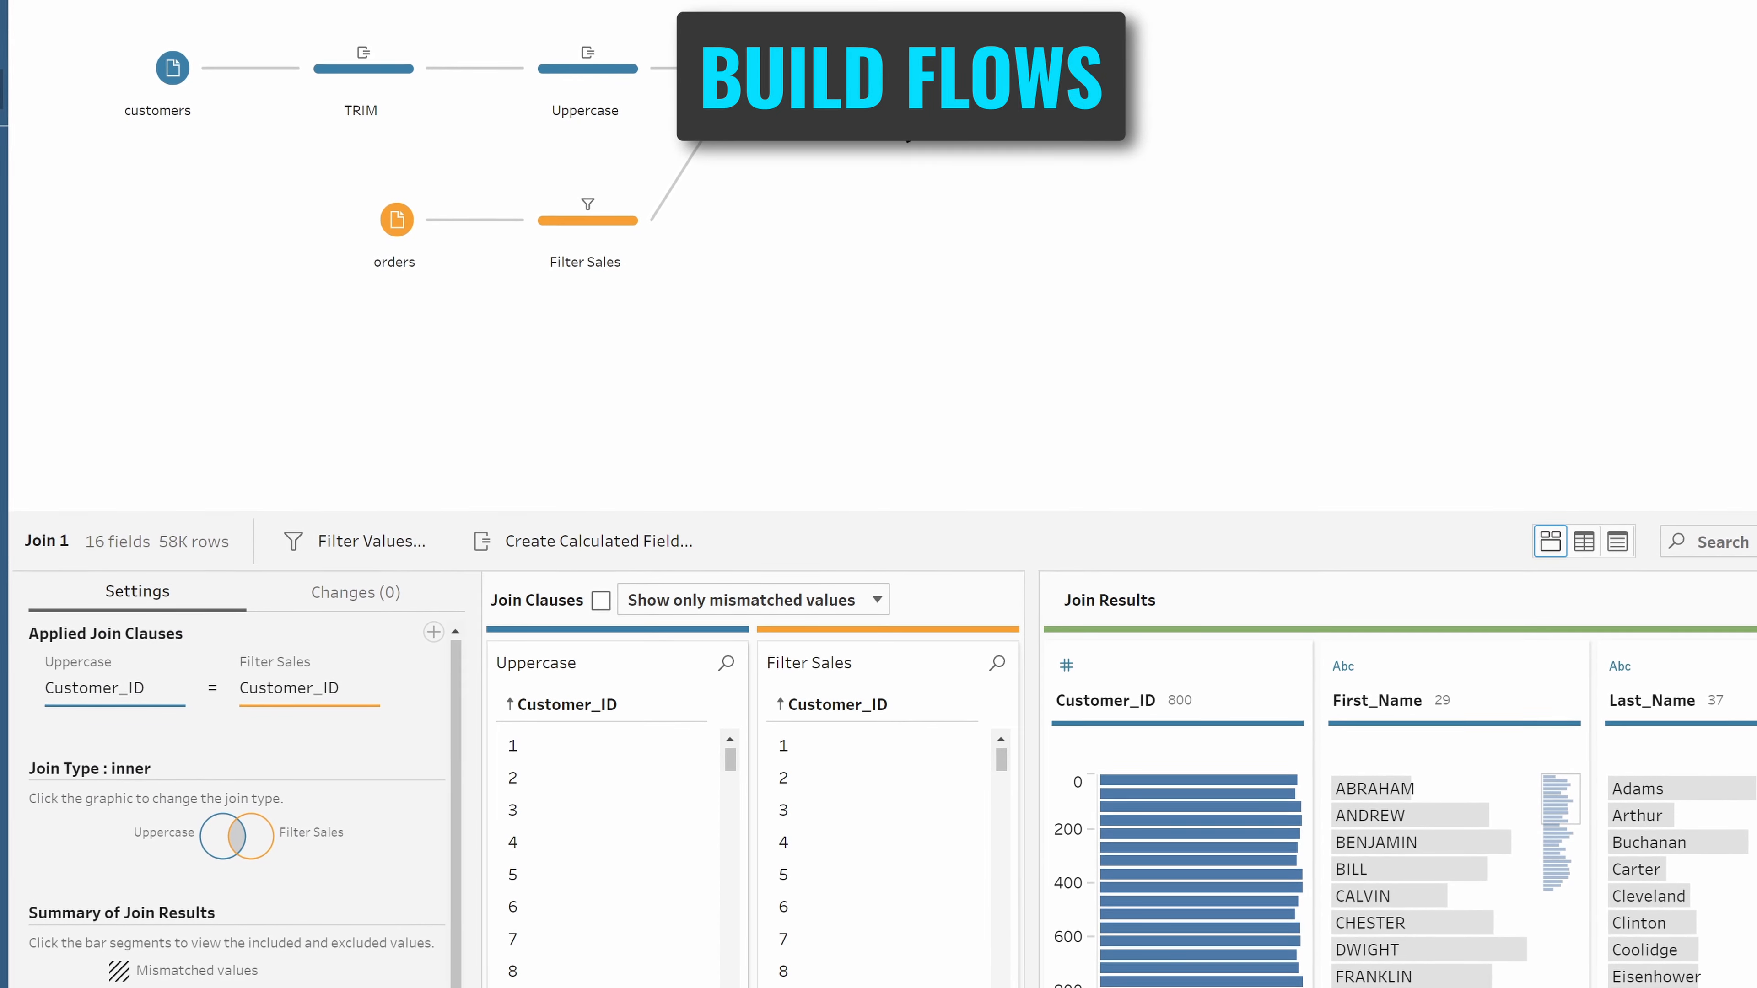
# Step: Add an Output step after Join 1 saving as a published data source Prep-Sales-DataSource
pyautogui.click(882, 66)
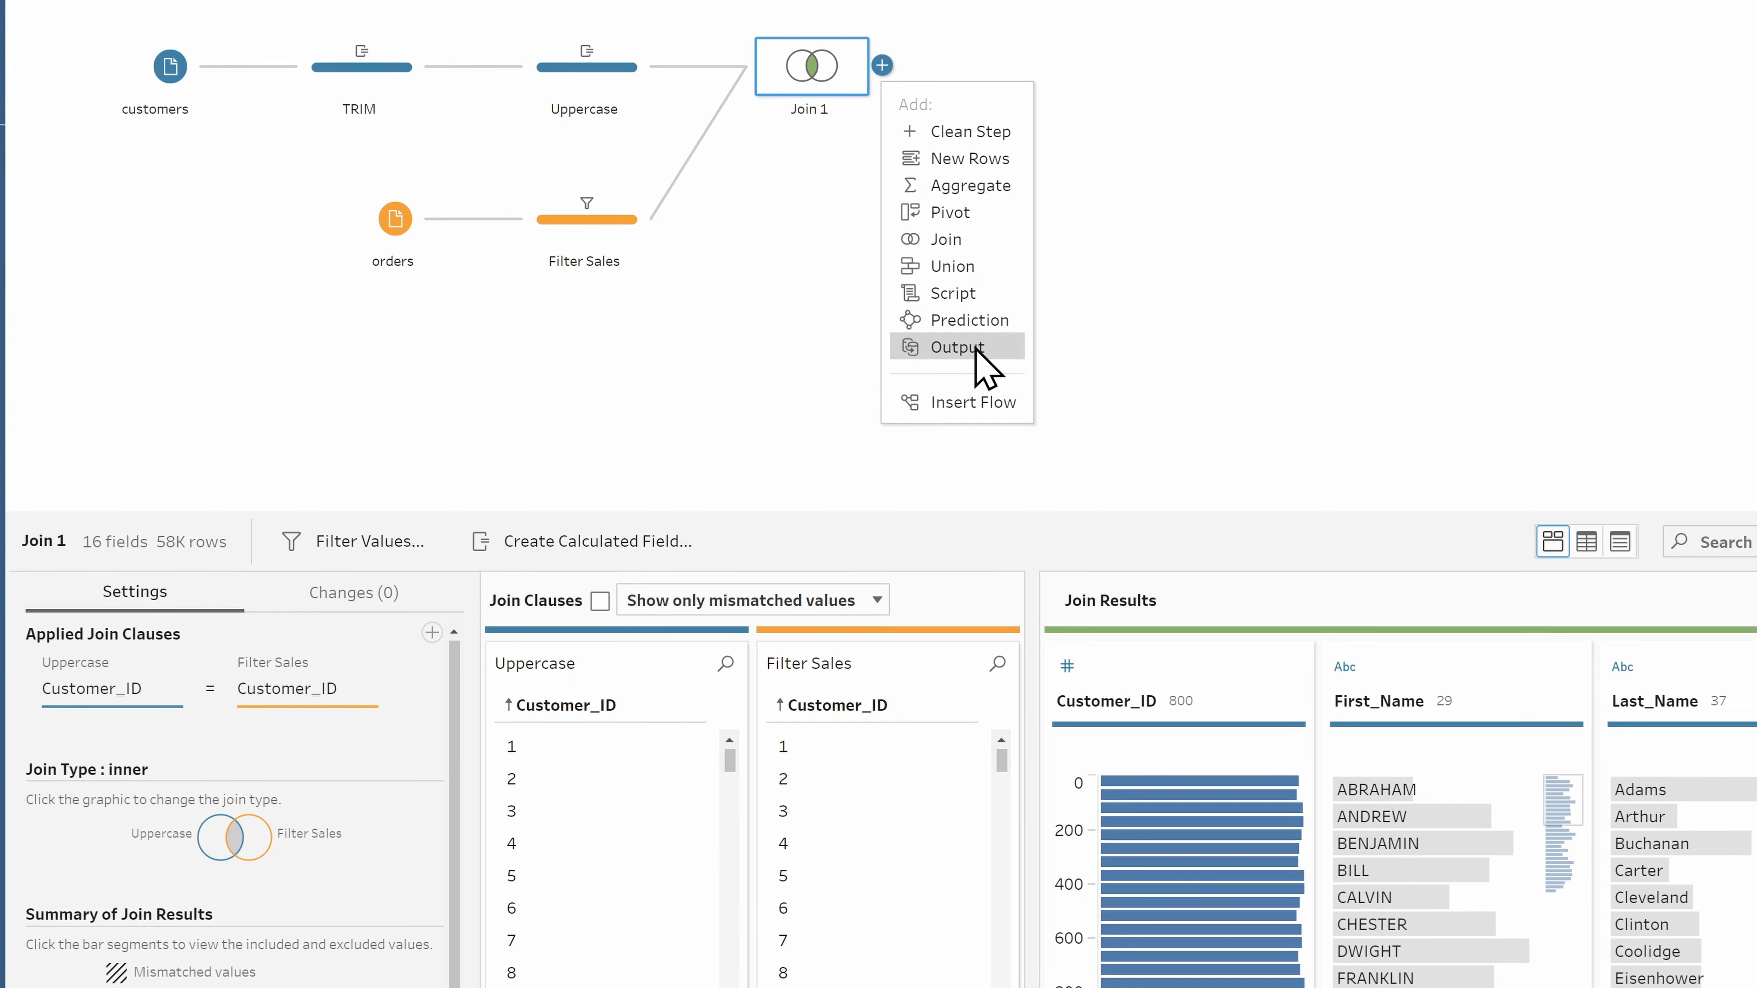
pyautogui.click(953, 348)
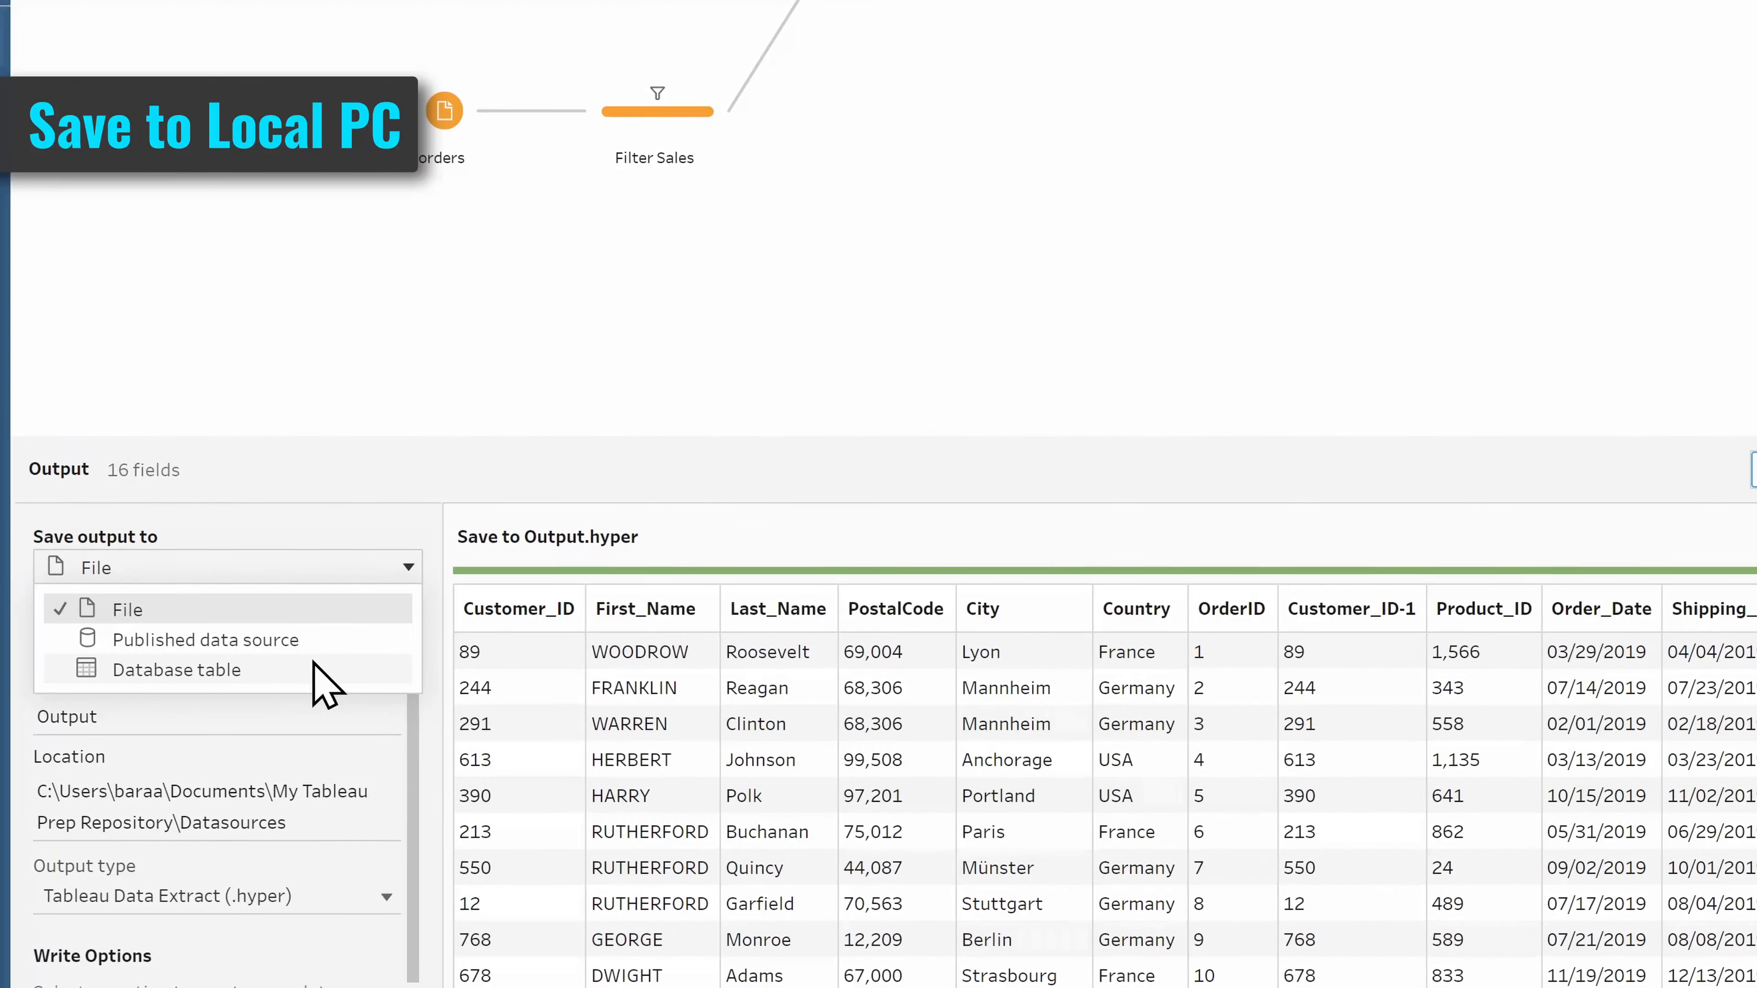
pyautogui.click(205, 638)
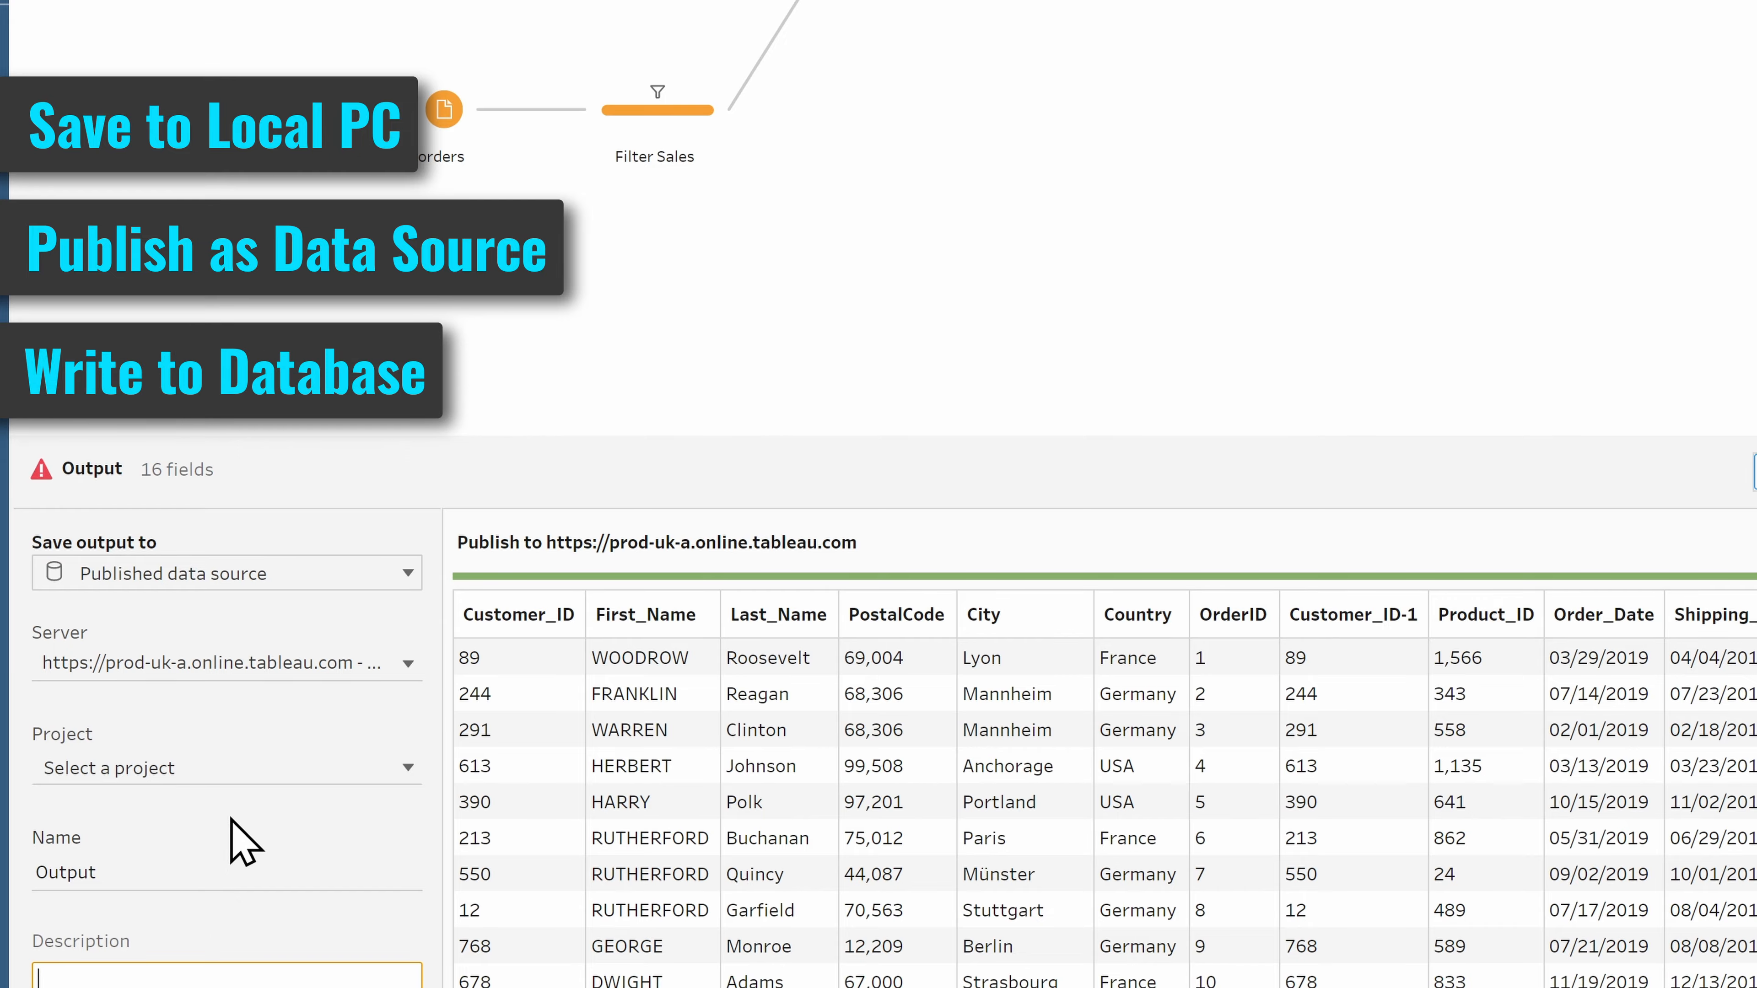
pyautogui.click(116, 29)
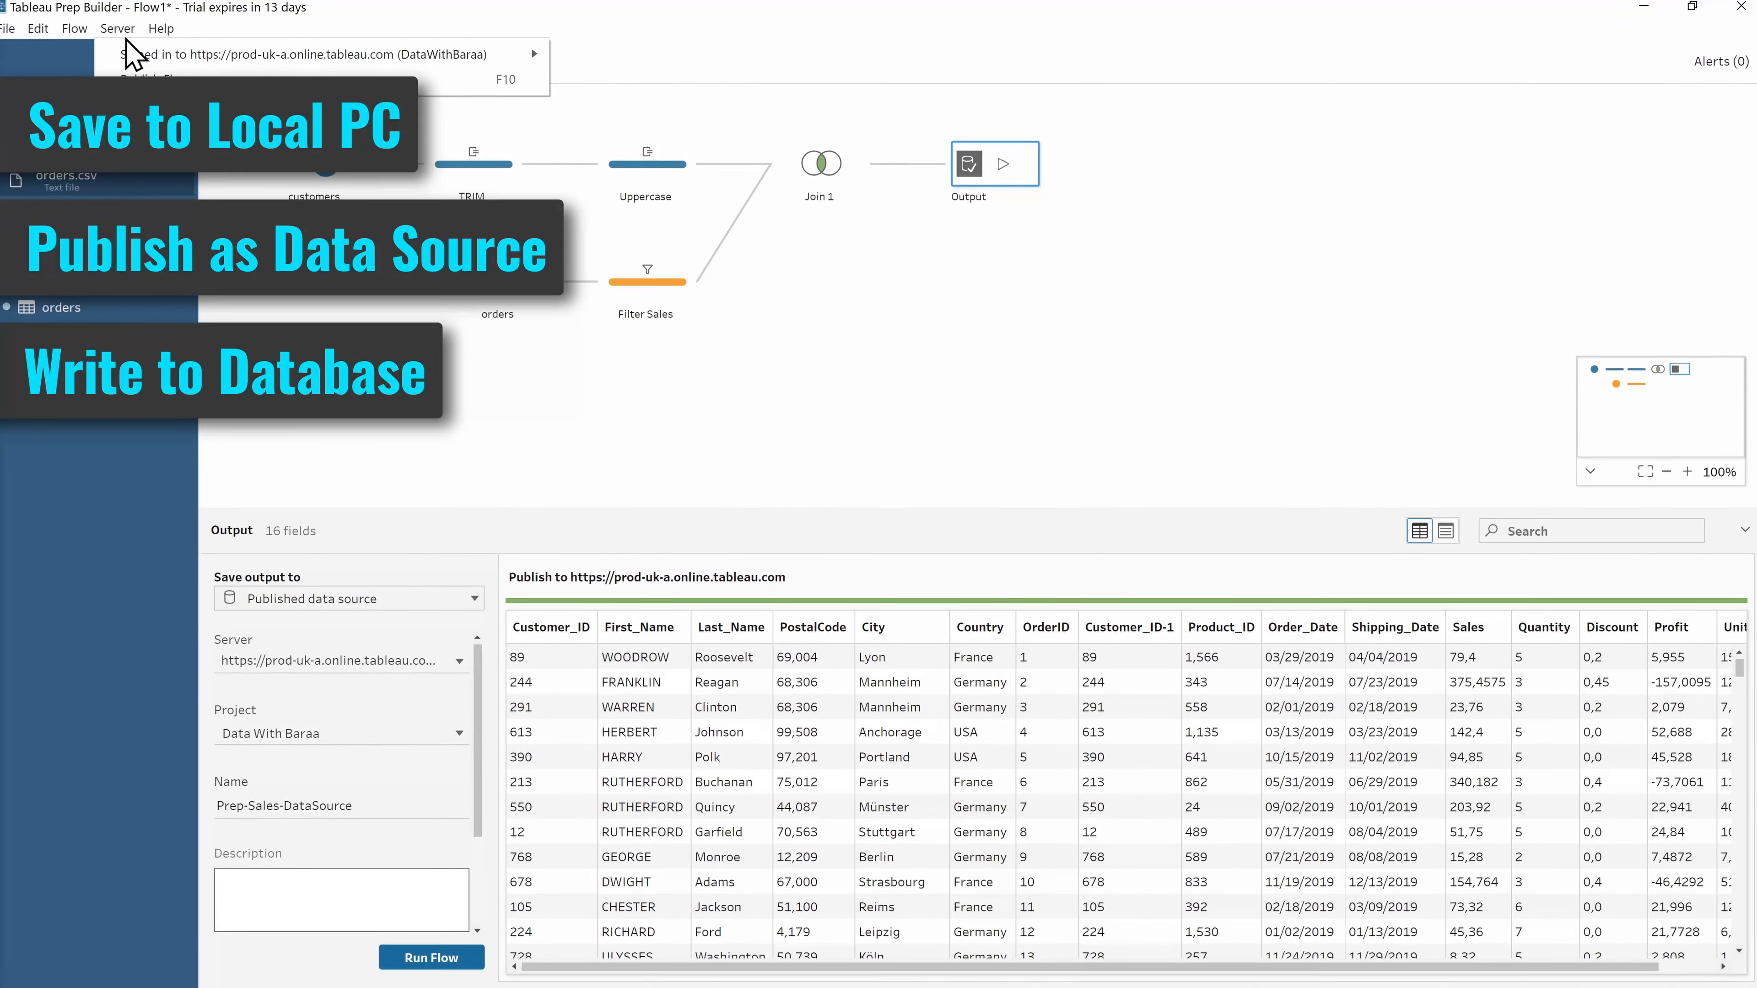
# Step: Publish the flow to Tableau Online under the name Flow-Sales-DataSource
pyautogui.click(146, 79)
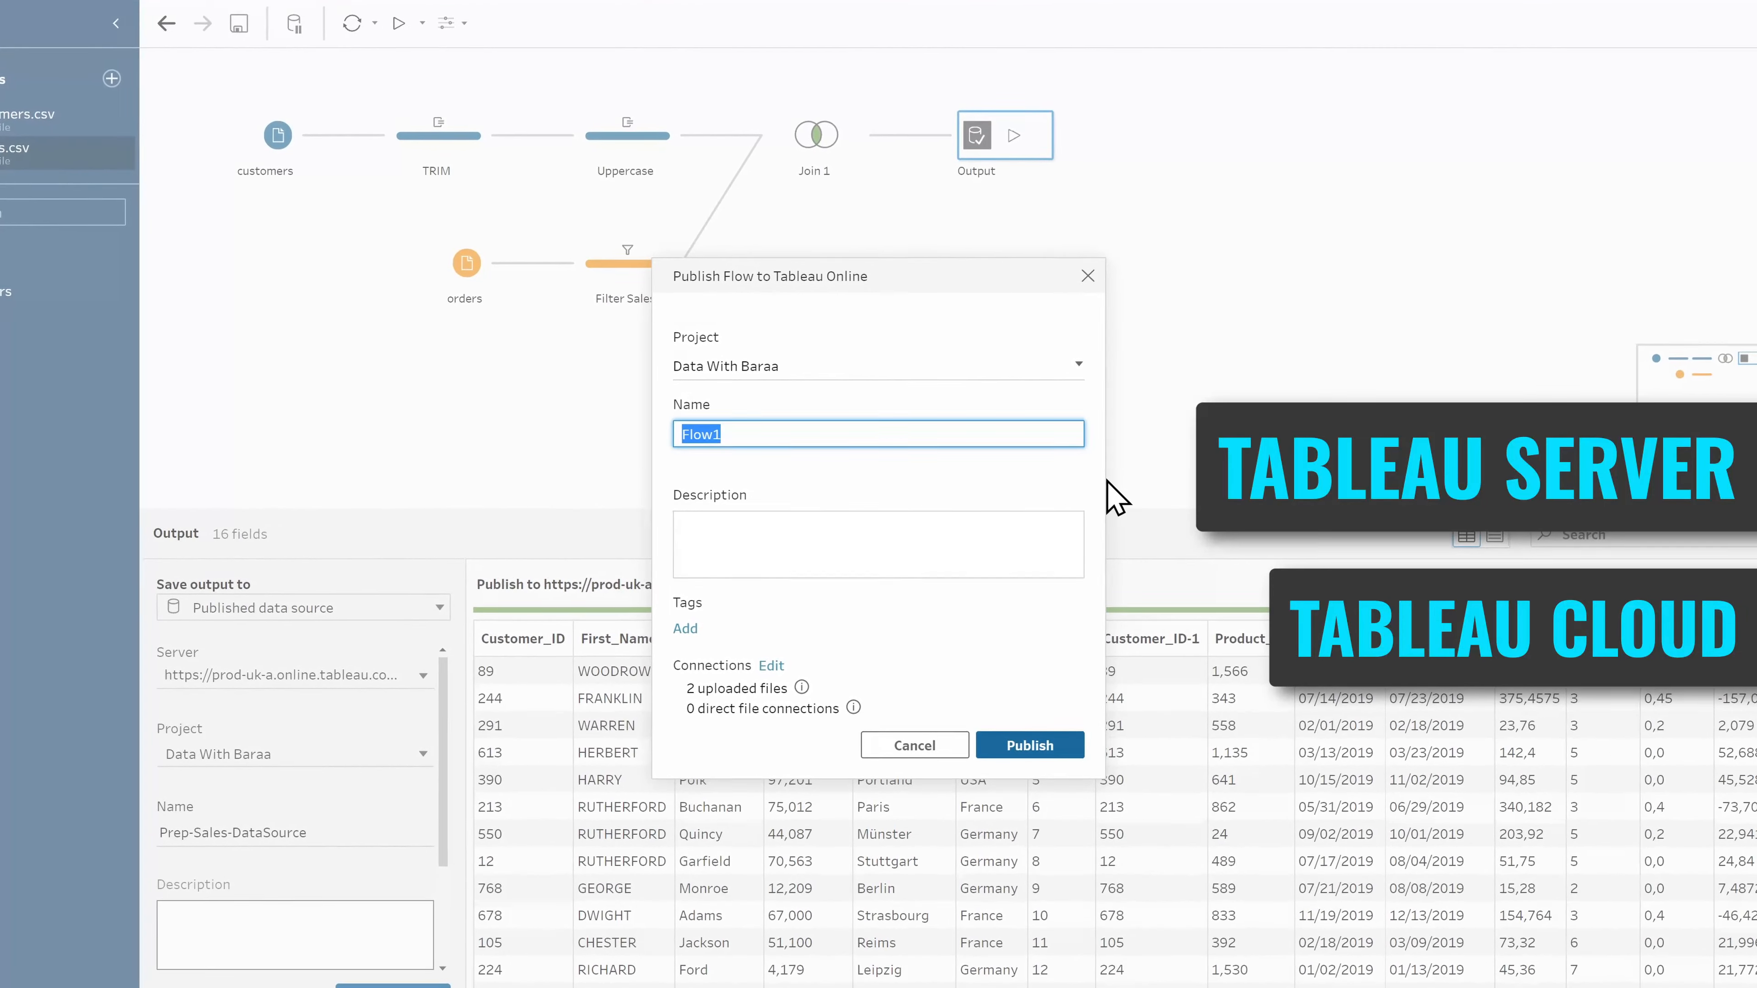
pyautogui.write('Flow-Sales-DataSource')
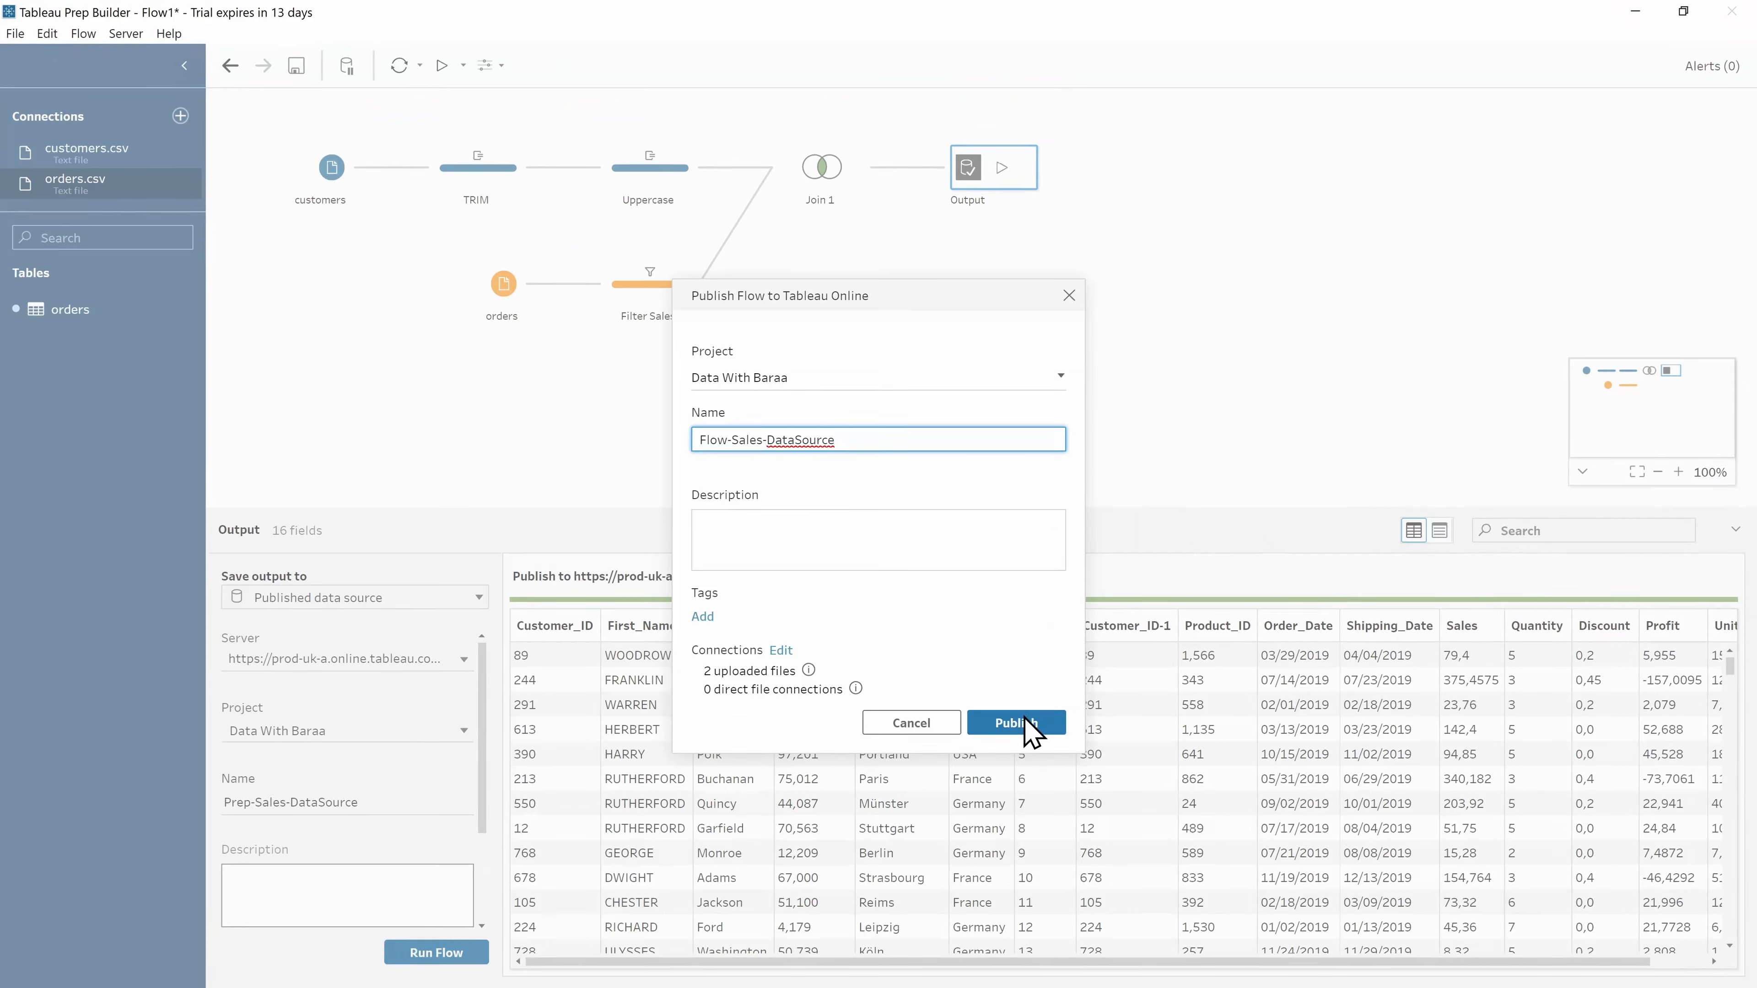
pyautogui.click(1014, 723)
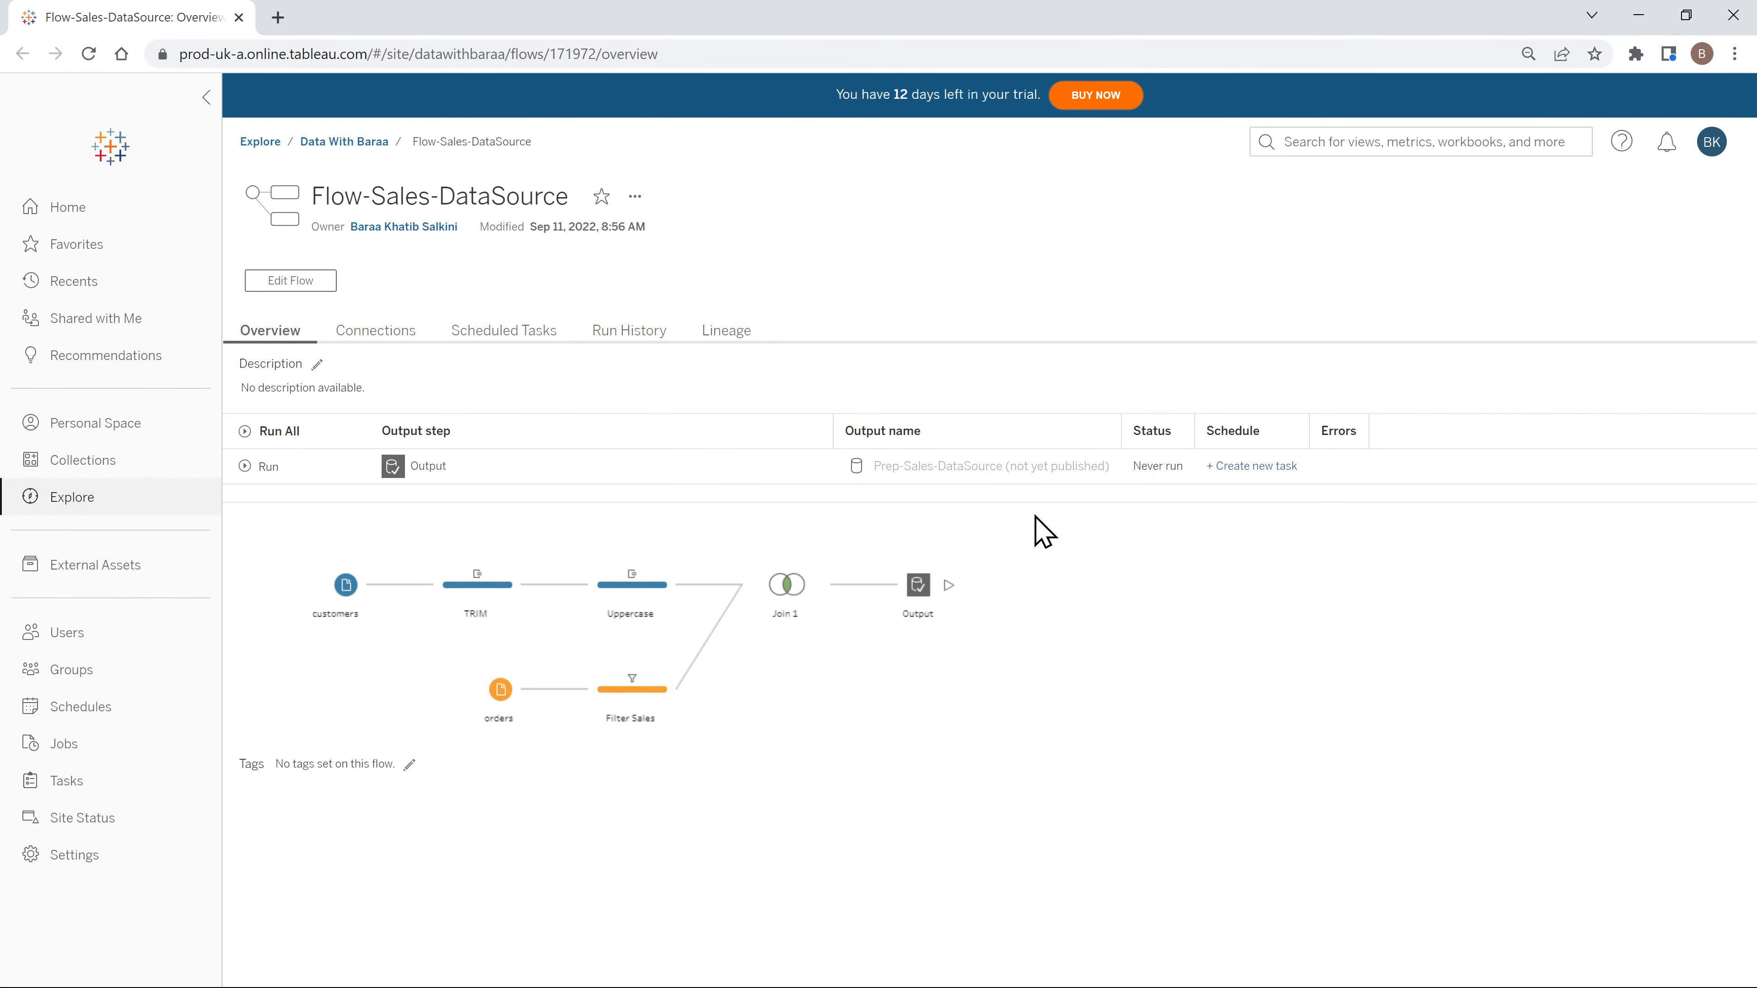